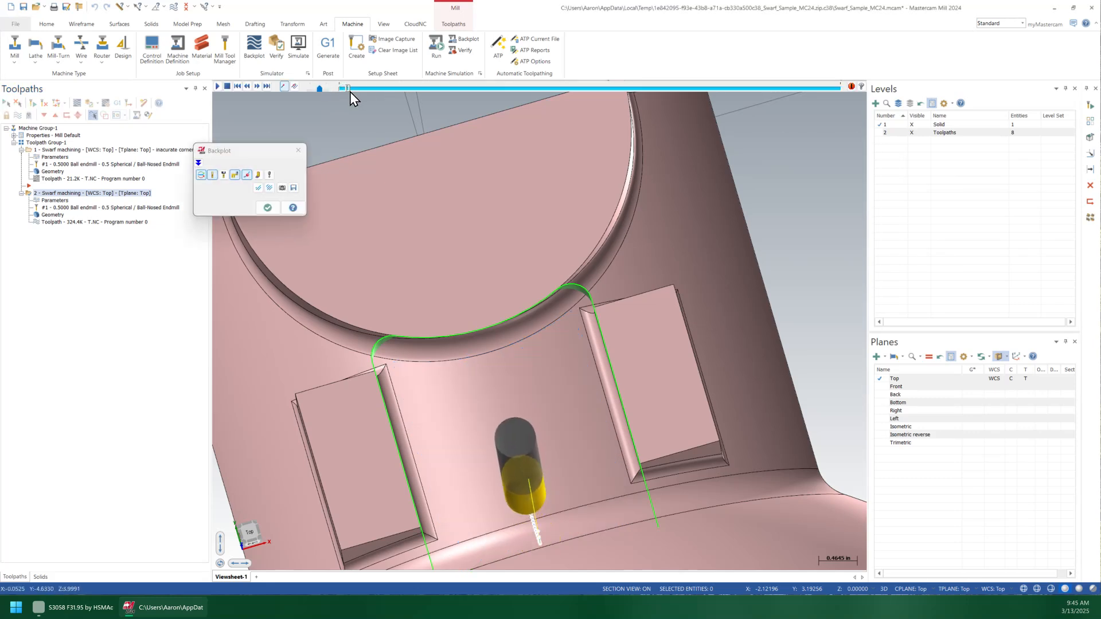
Scrub the backplot through the swarf passes, then review and close its 12-layer Multi Cuts settings.
{"action": "left_click_drag", "start_coordinate": [344, 88], "coordinate": [418, 87]}
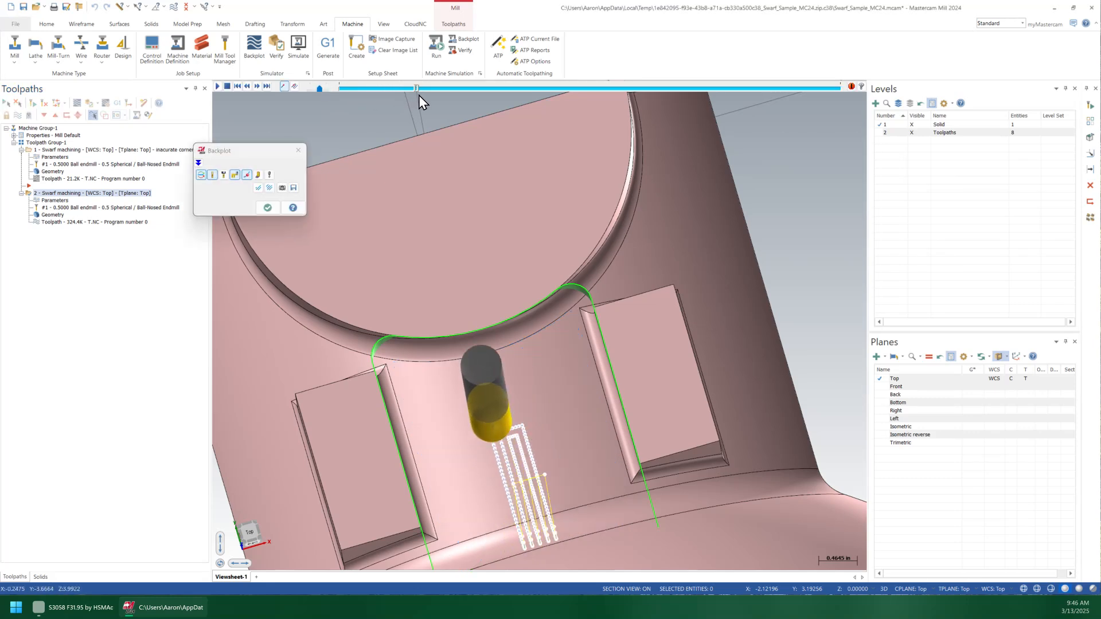
{"action": "left_click_drag", "start_coordinate": [417, 87], "coordinate": [539, 87]}
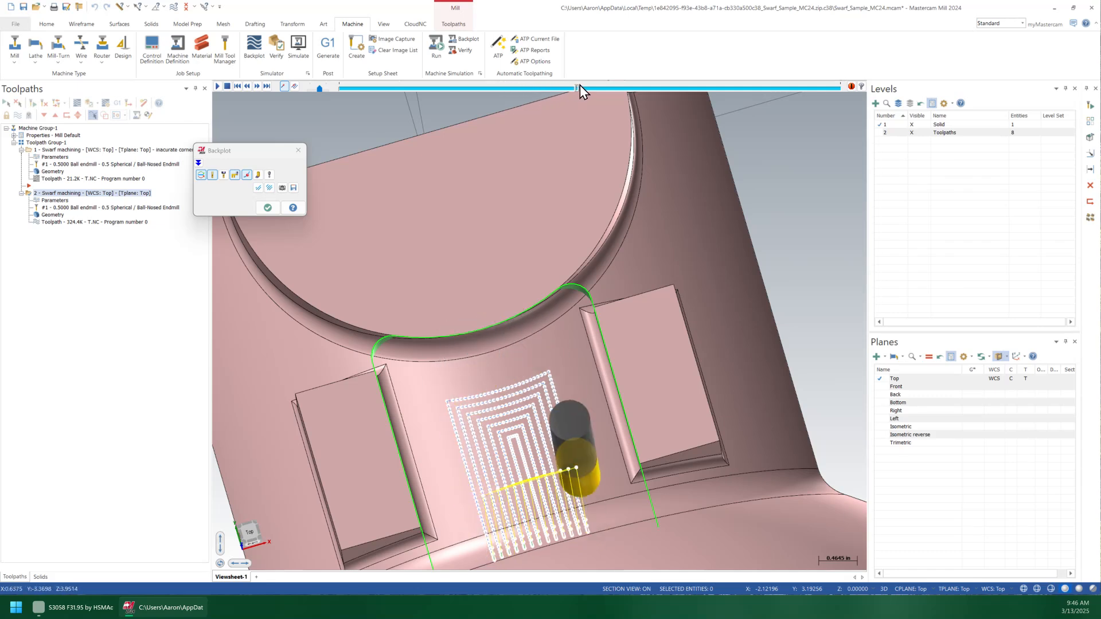
{"action": "left_click_drag", "start_coordinate": [579, 88], "coordinate": [708, 87]}
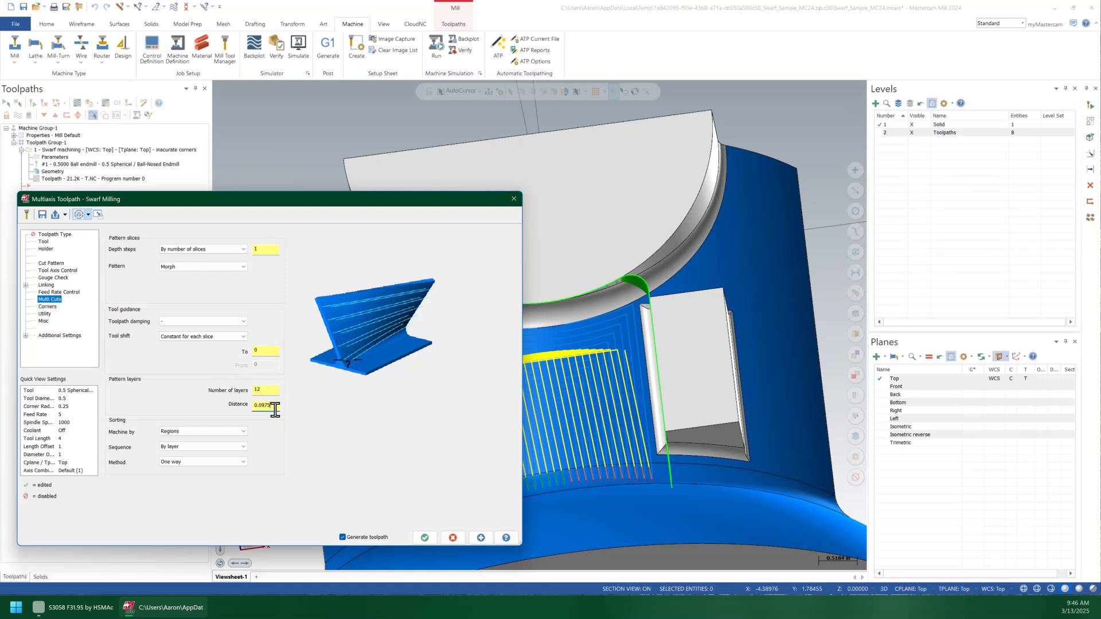
{"action": "mouse_move", "coordinate": [315, 404]}
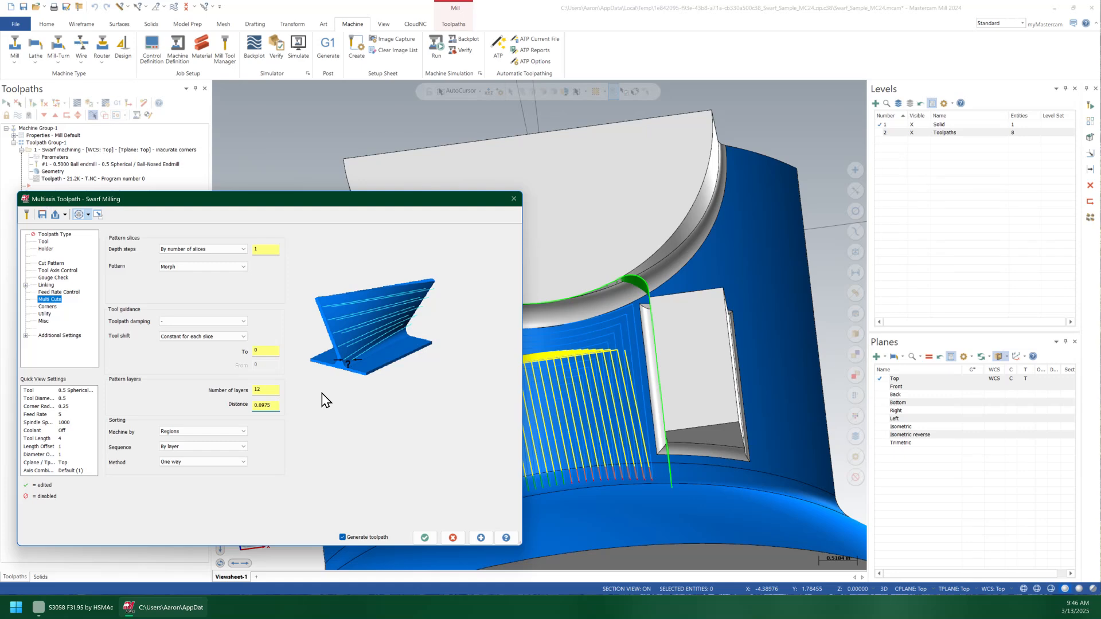
{"action": "left_click", "coordinate": [266, 404]}
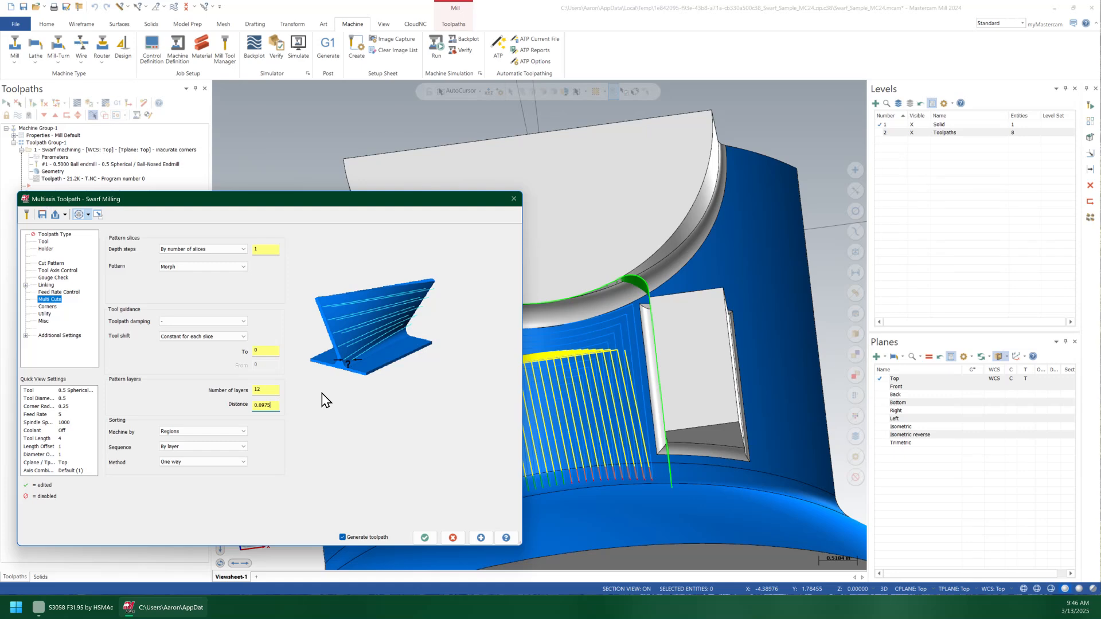
{"action": "left_click", "coordinate": [425, 537]}
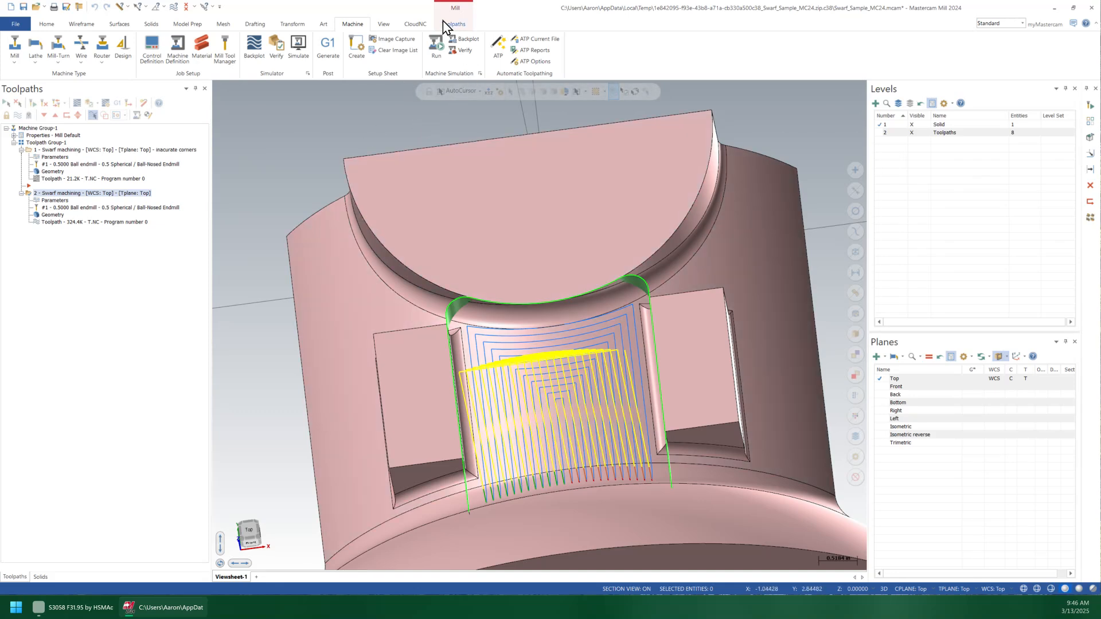
{"action": "mouse_move", "coordinate": [460, 28]}
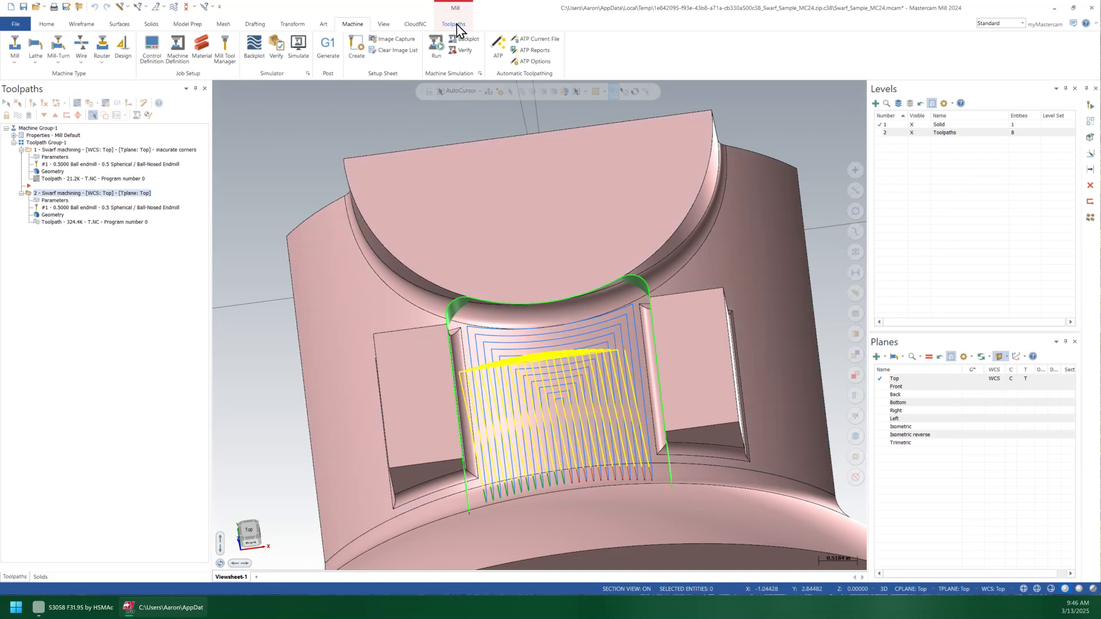
Create a third Unified multiaxis toolpath and open its Cut Pattern page.
{"action": "left_click", "coordinate": [453, 24]}
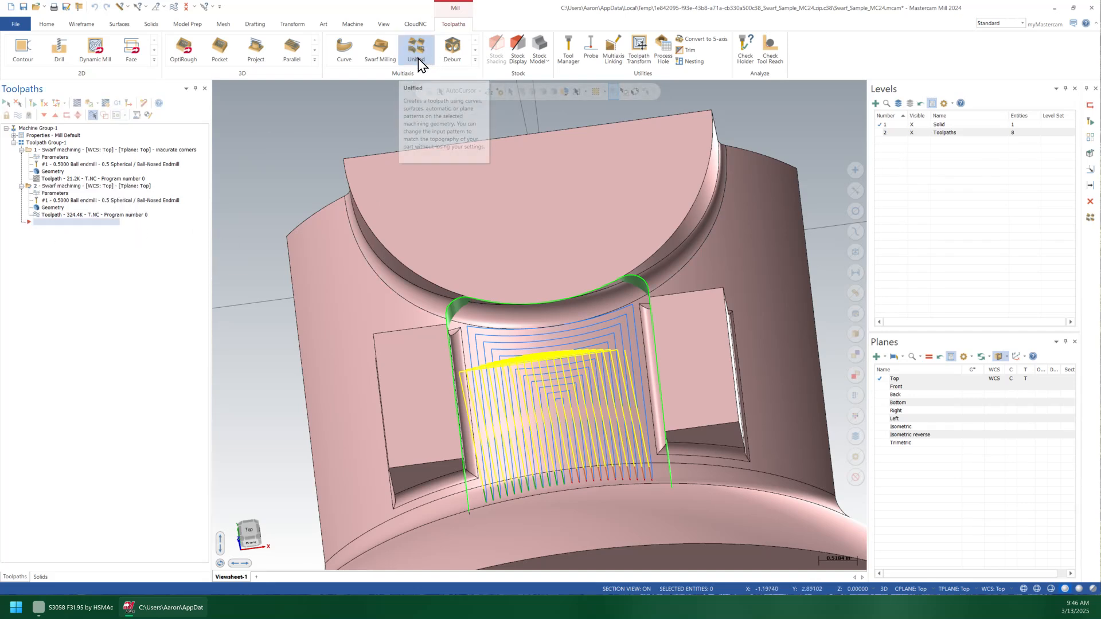
{"action": "left_click", "coordinate": [415, 50]}
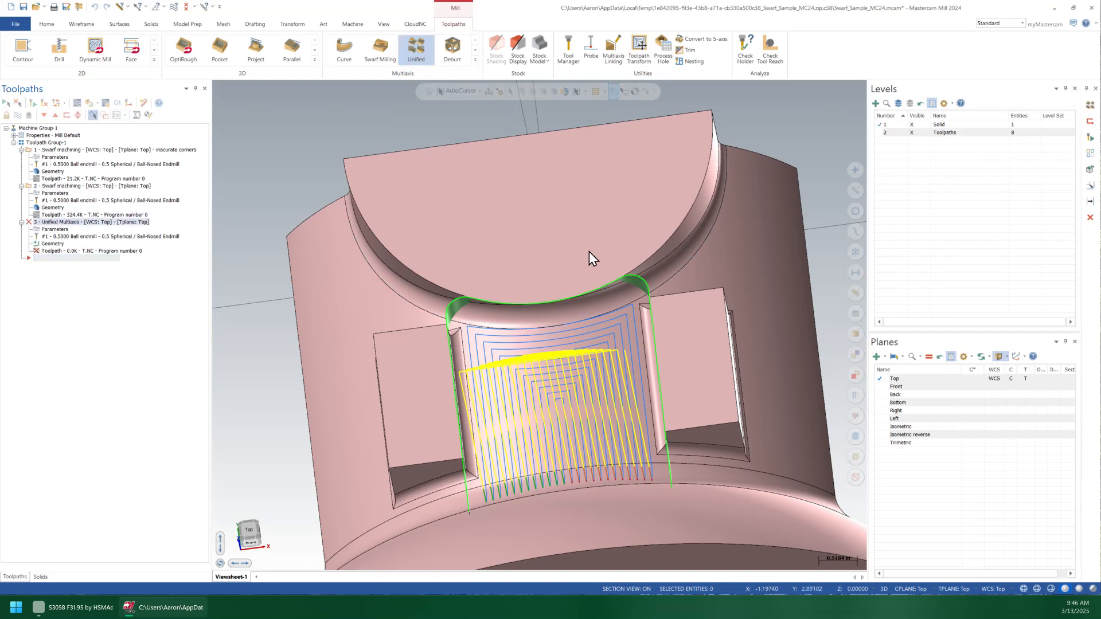
{"action": "mouse_move", "coordinate": [511, 266]}
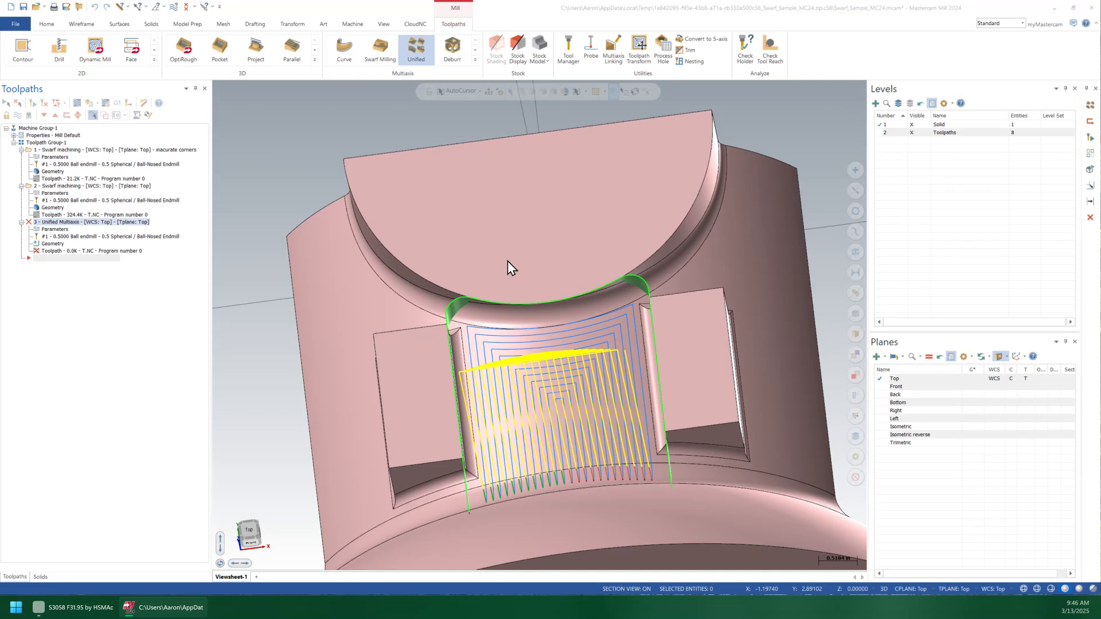
{"action": "double_click", "coordinate": [90, 222]}
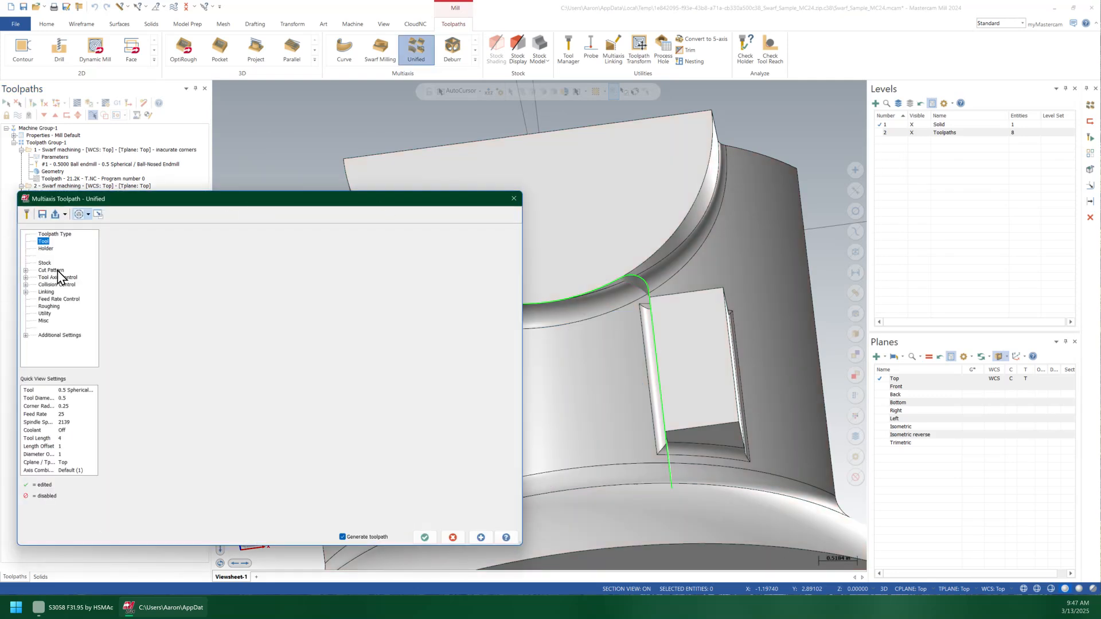
{"action": "left_click", "coordinate": [51, 270]}
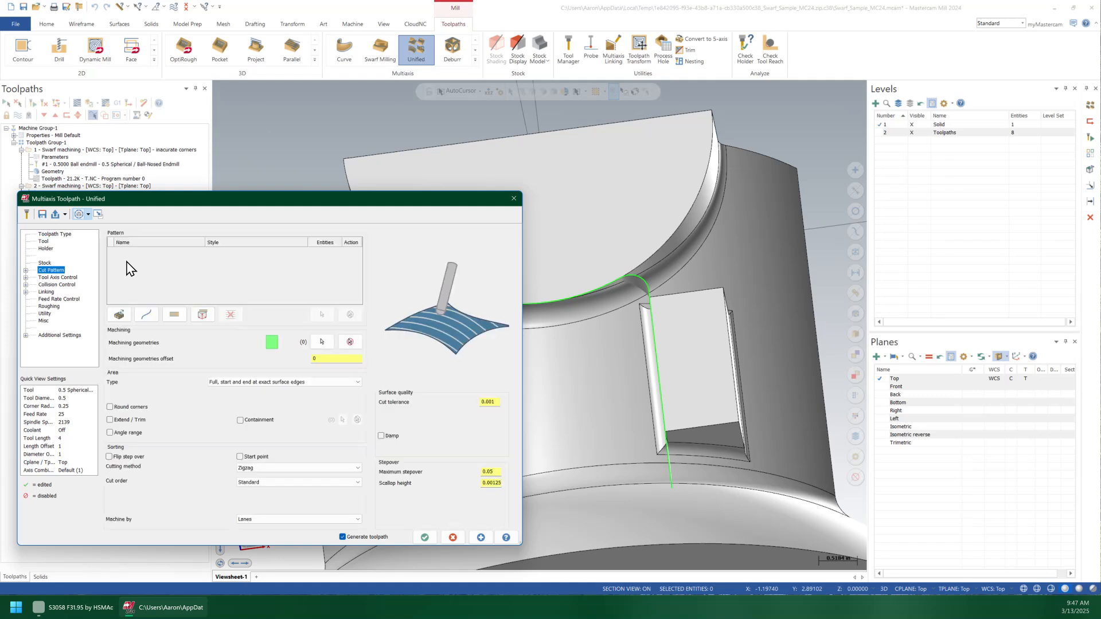
{"action": "mouse_move", "coordinate": [146, 313]}
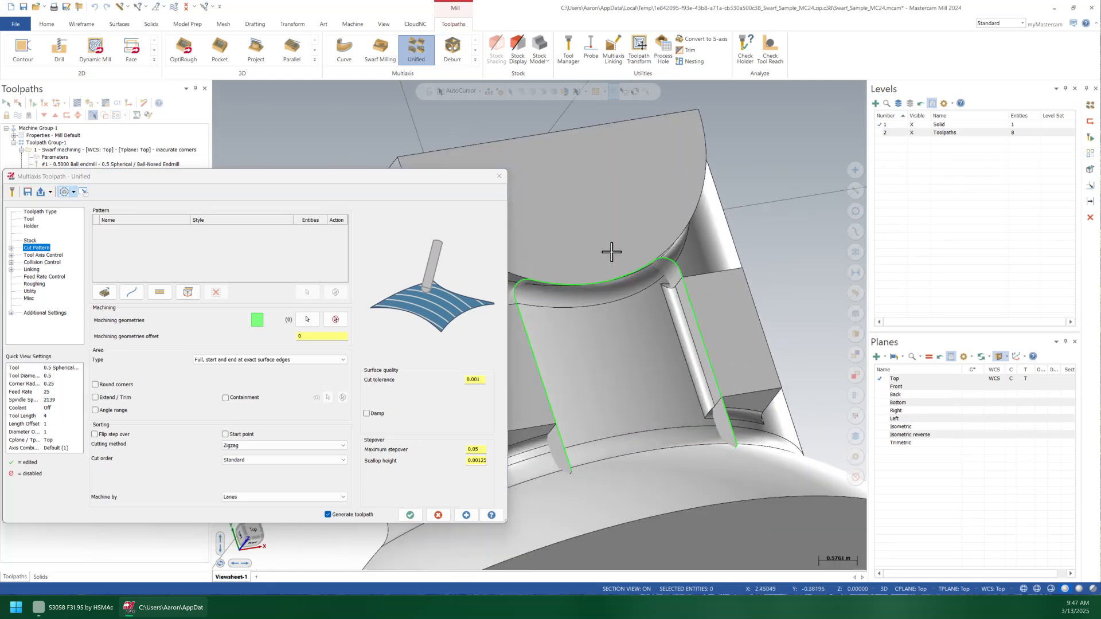
{"action": "mouse_move", "coordinate": [642, 301]}
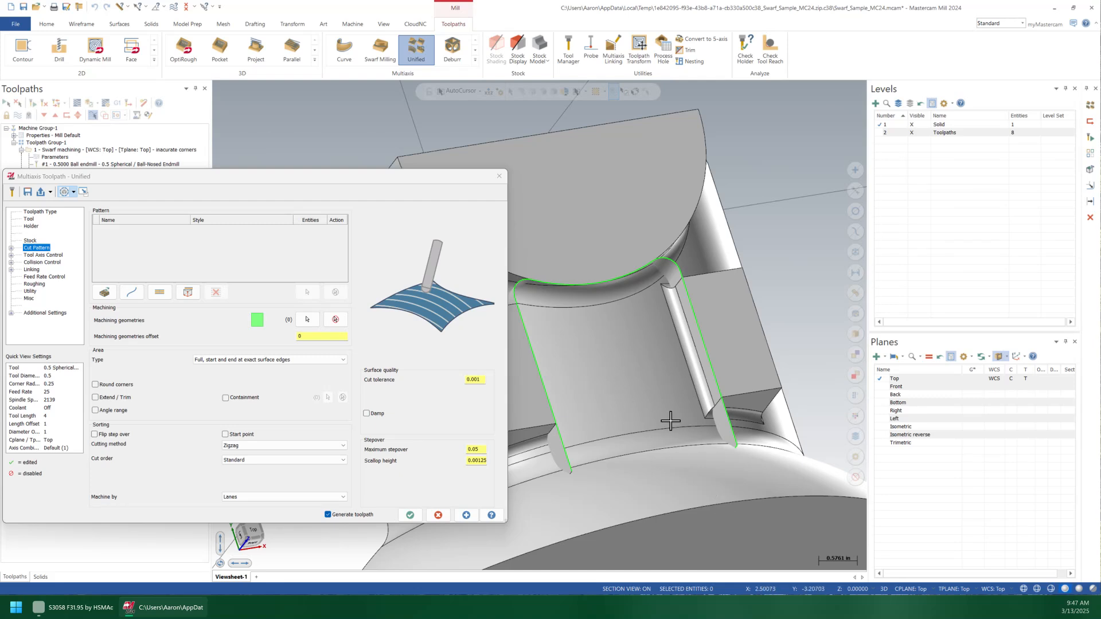
{"action": "mouse_move", "coordinate": [665, 406]}
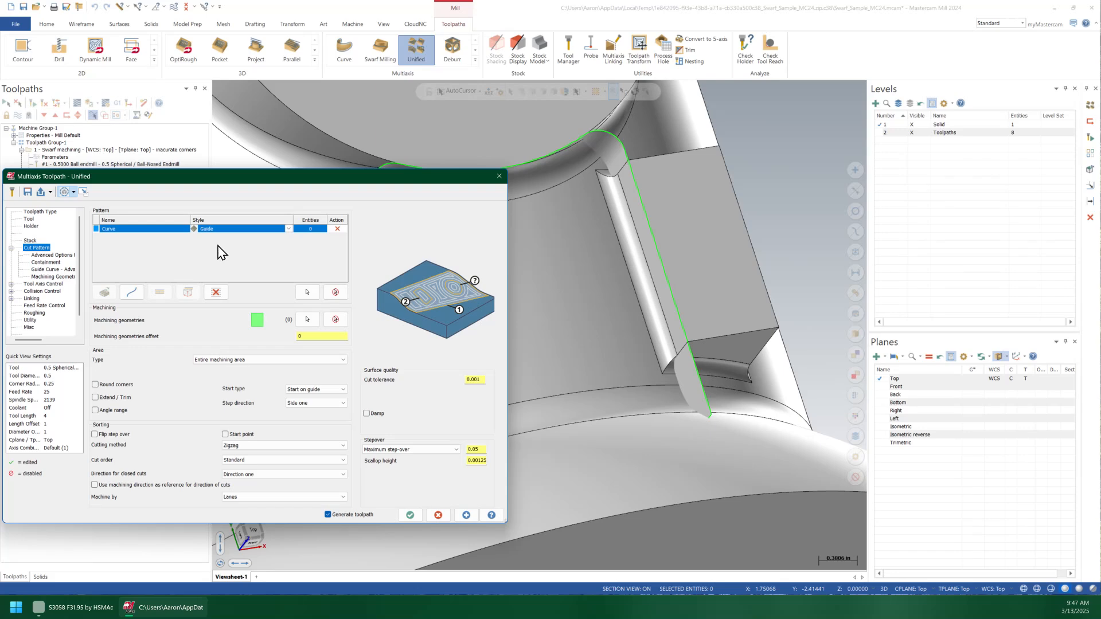
Set the curve pattern style to Parallel and chain the edge curve.
{"action": "left_click", "coordinate": [241, 229]}
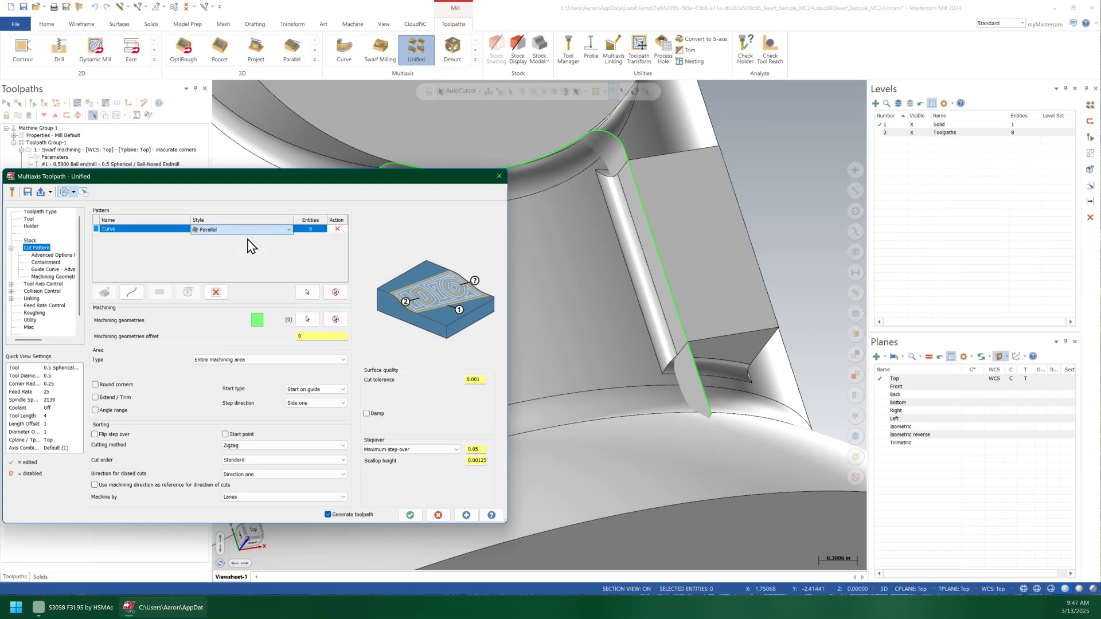
{"action": "left_click", "coordinate": [410, 515]}
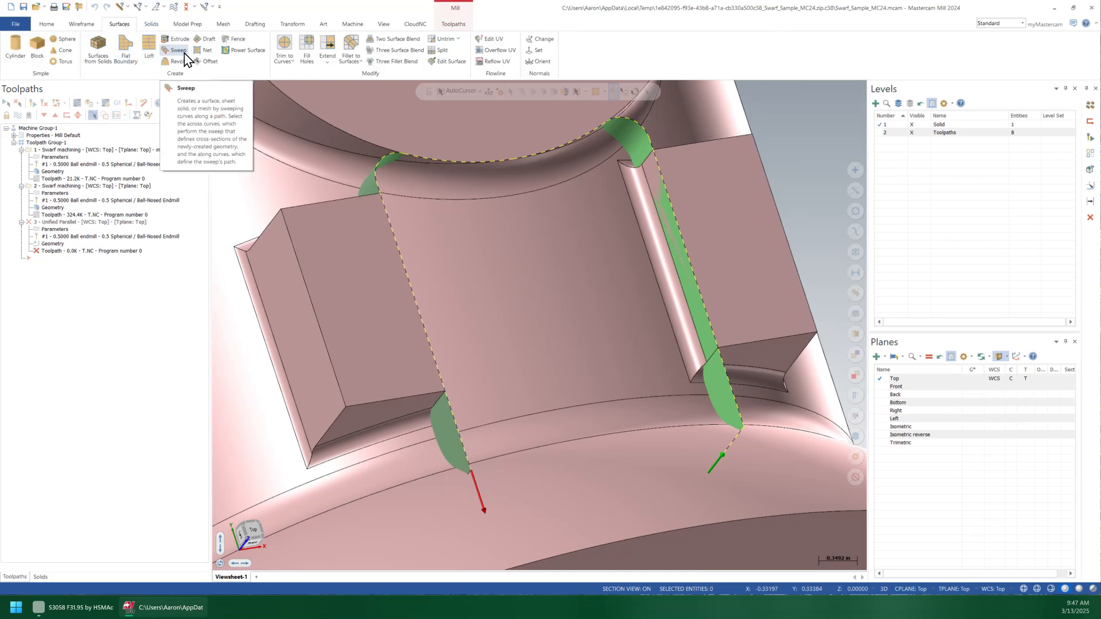
{"action": "mouse_move", "coordinate": [745, 450]}
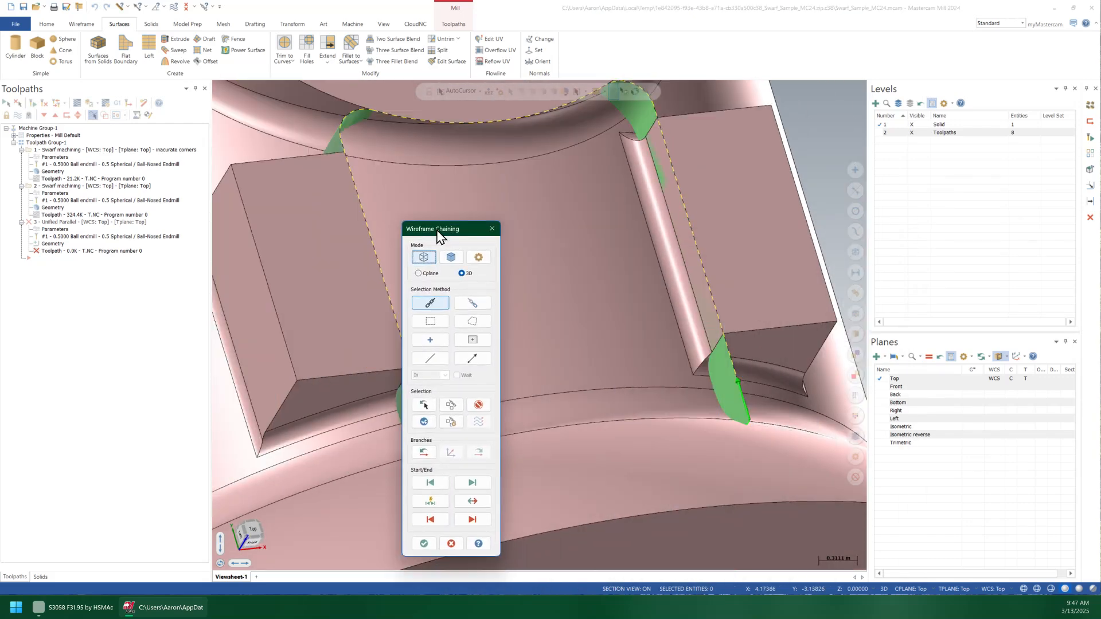
{"action": "left_click", "coordinate": [425, 544]}
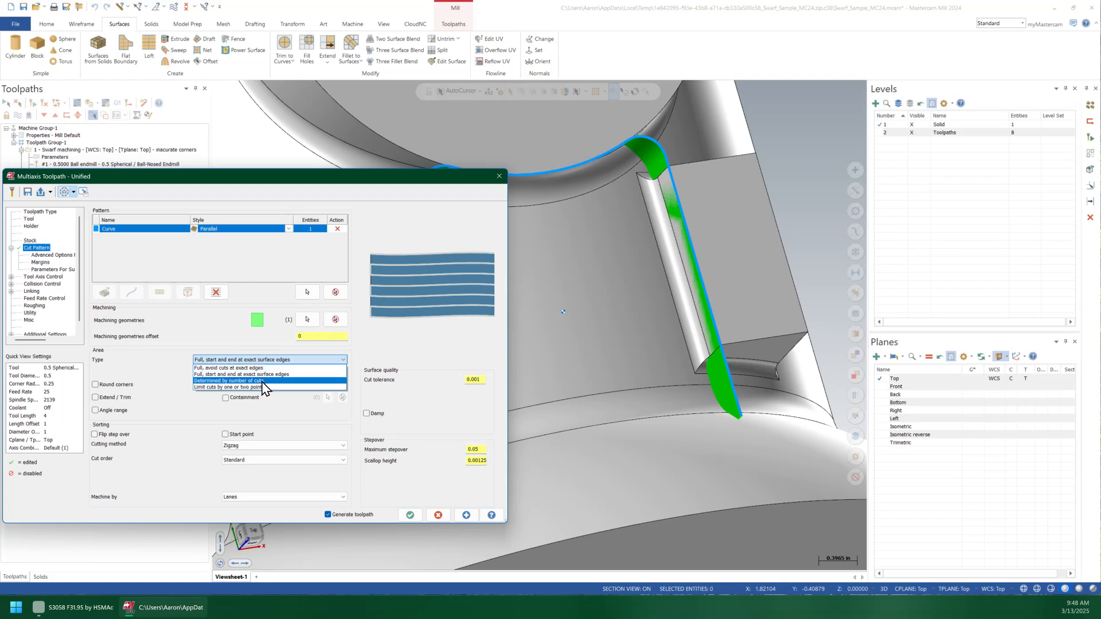
Determine the area by number of cuts, keep 5-axis output, preview, and generate the toolpath.
{"action": "left_click", "coordinate": [225, 381]}
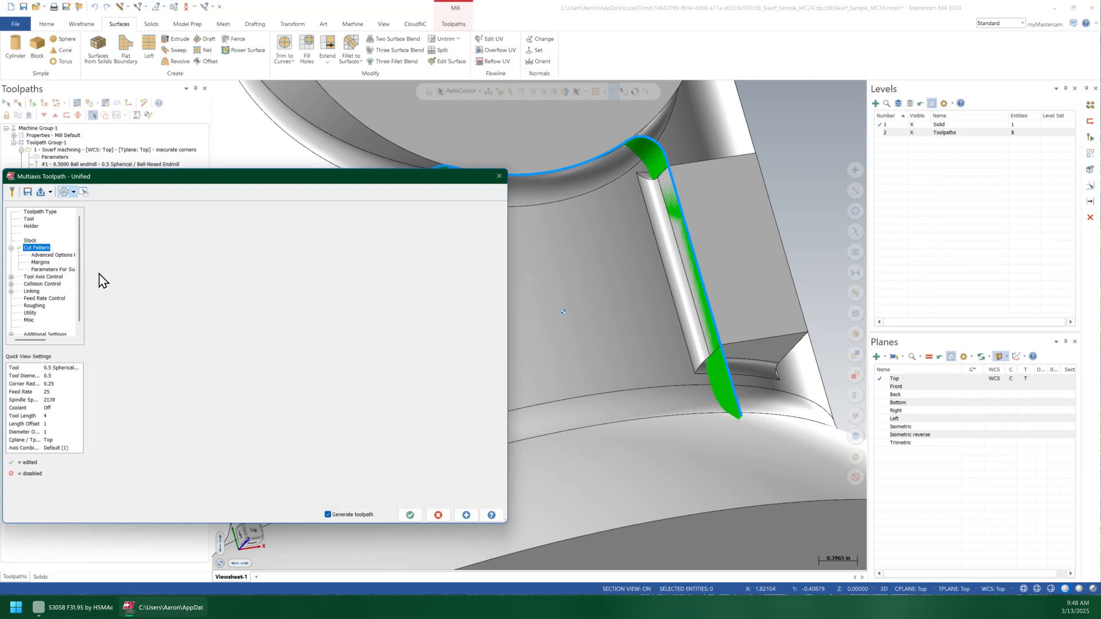
{"action": "left_click", "coordinate": [44, 276]}
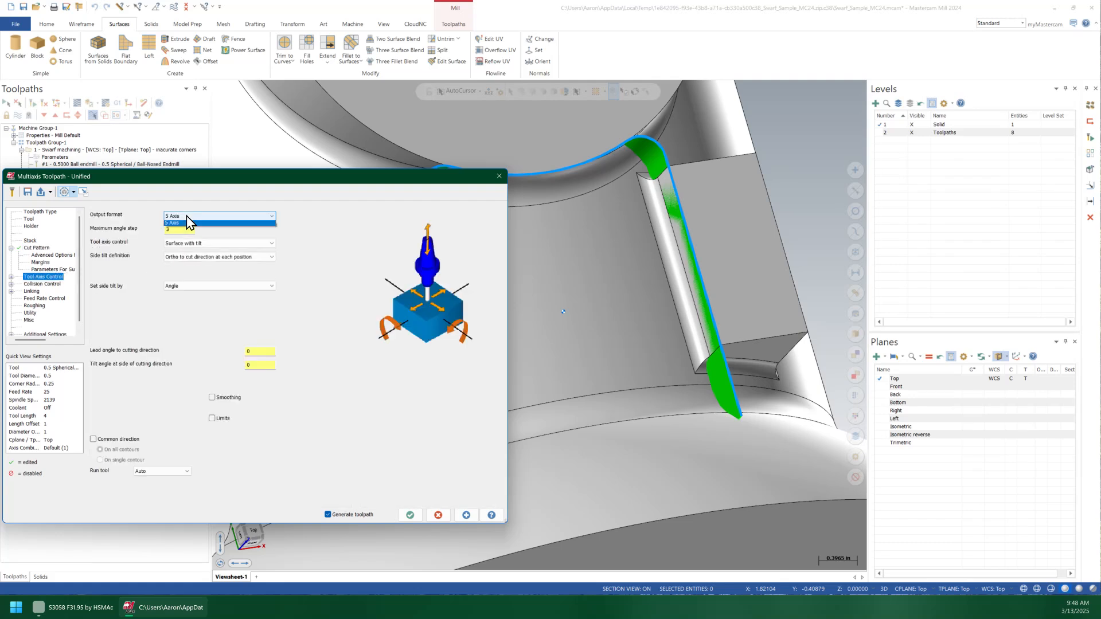
{"action": "left_click", "coordinate": [171, 230]}
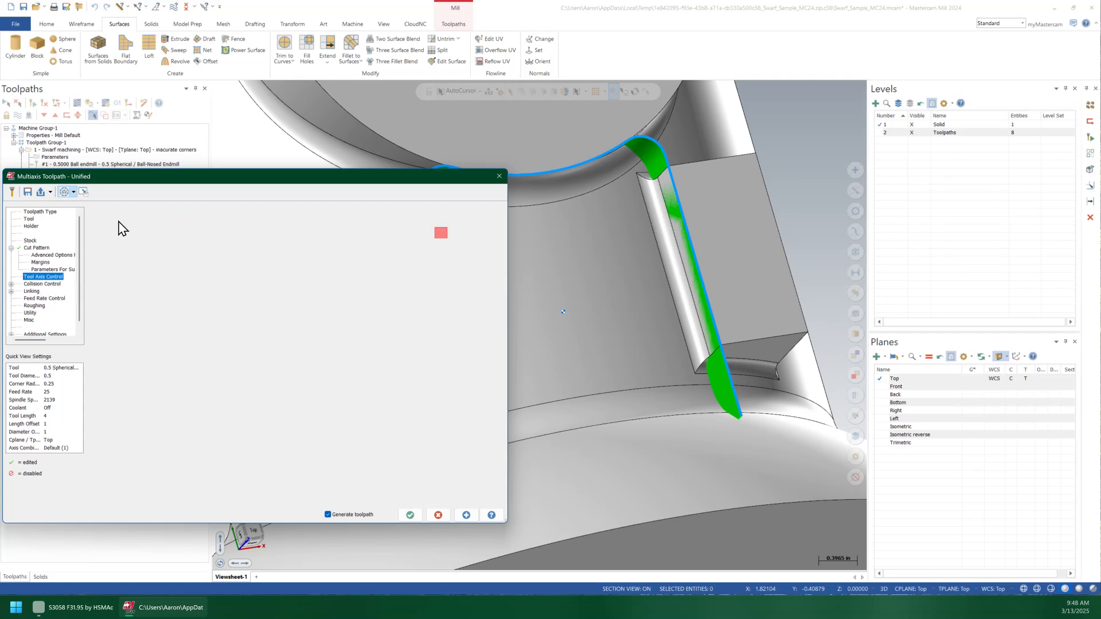
{"action": "left_click", "coordinate": [43, 284]}
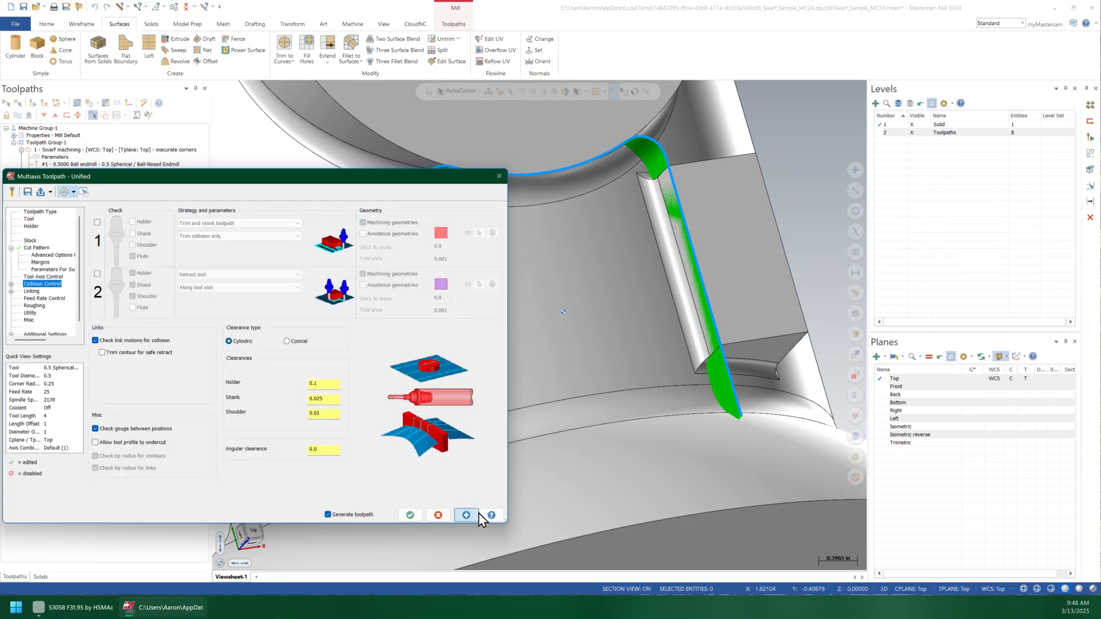
{"action": "left_click", "coordinate": [466, 515]}
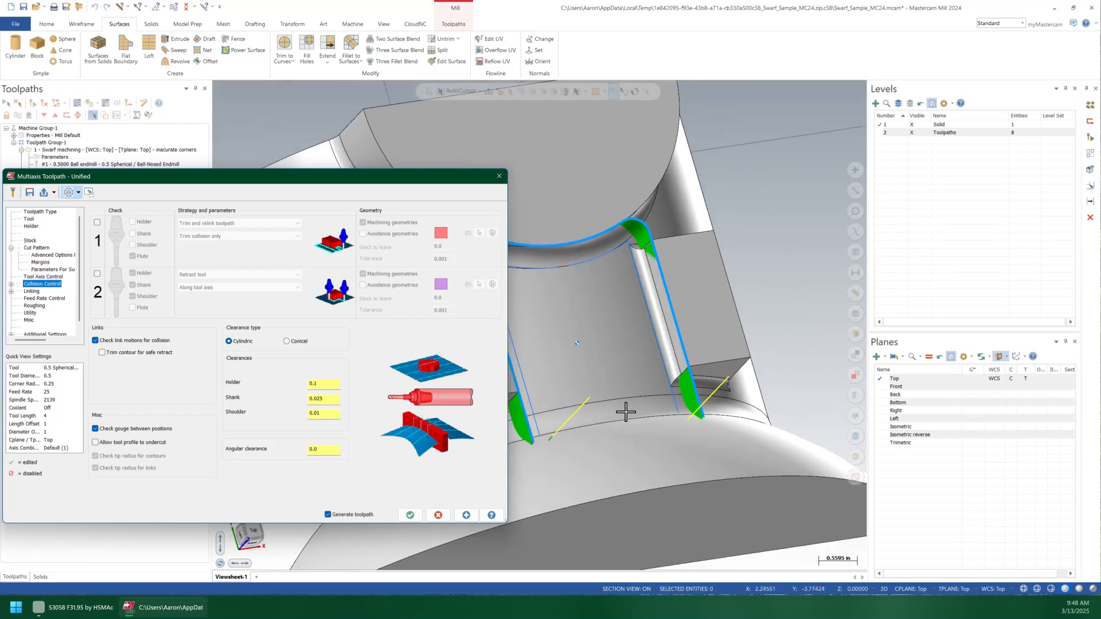
{"action": "left_click", "coordinate": [410, 515]}
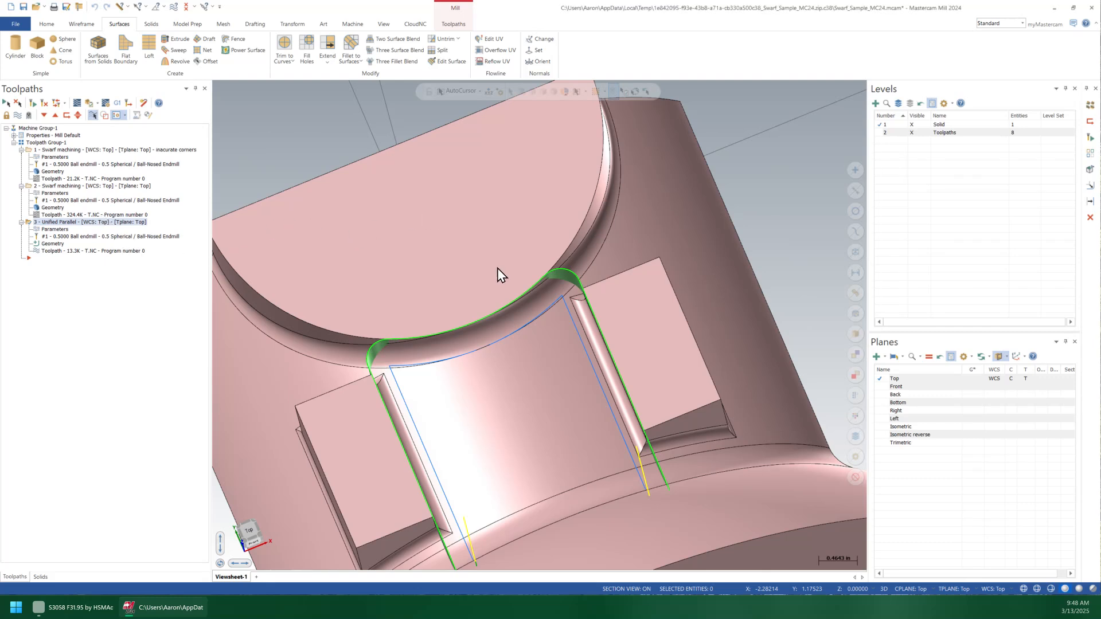
{"action": "mouse_move", "coordinate": [592, 282]}
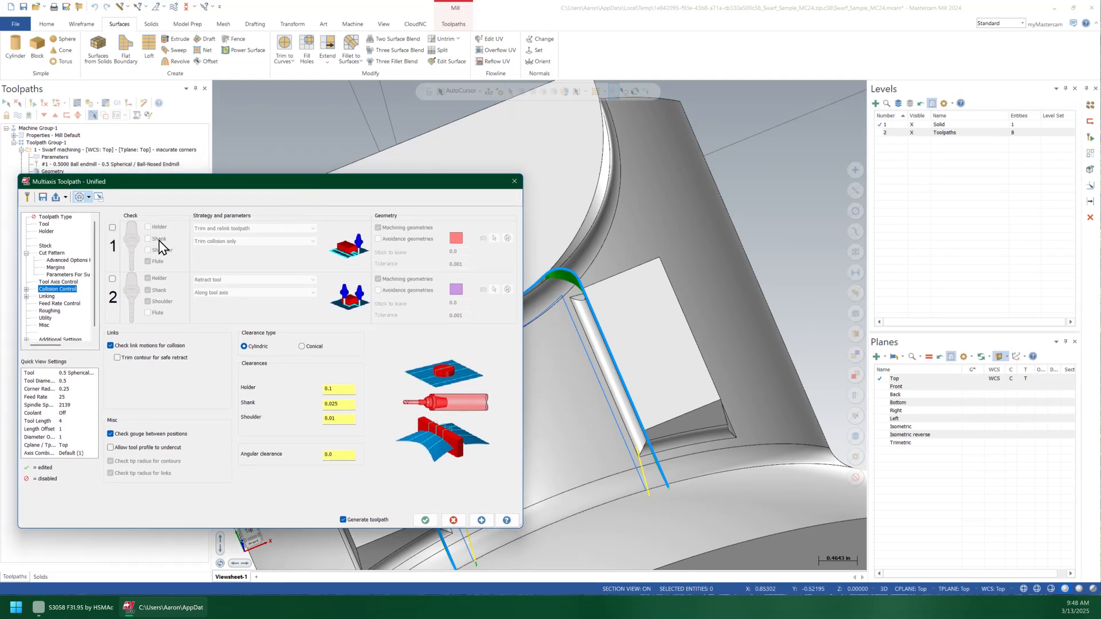
Enable collision check 1 on the flute, retracting the tool along the tool axis.
{"action": "left_click", "coordinate": [112, 228]}
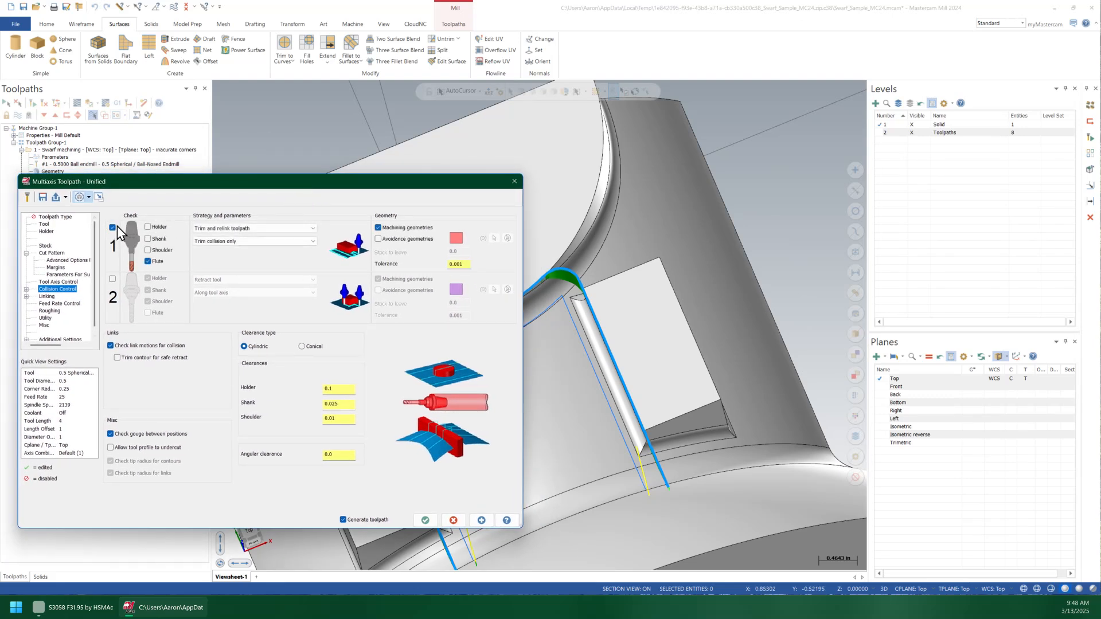
{"action": "left_click", "coordinate": [253, 228]}
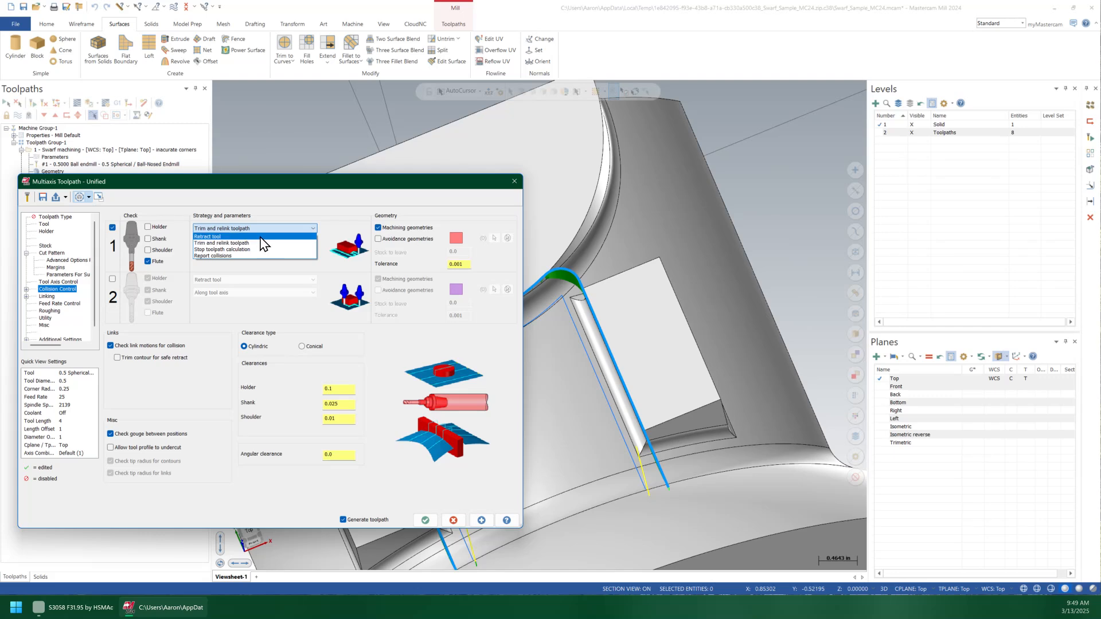
{"action": "left_click", "coordinate": [203, 235]}
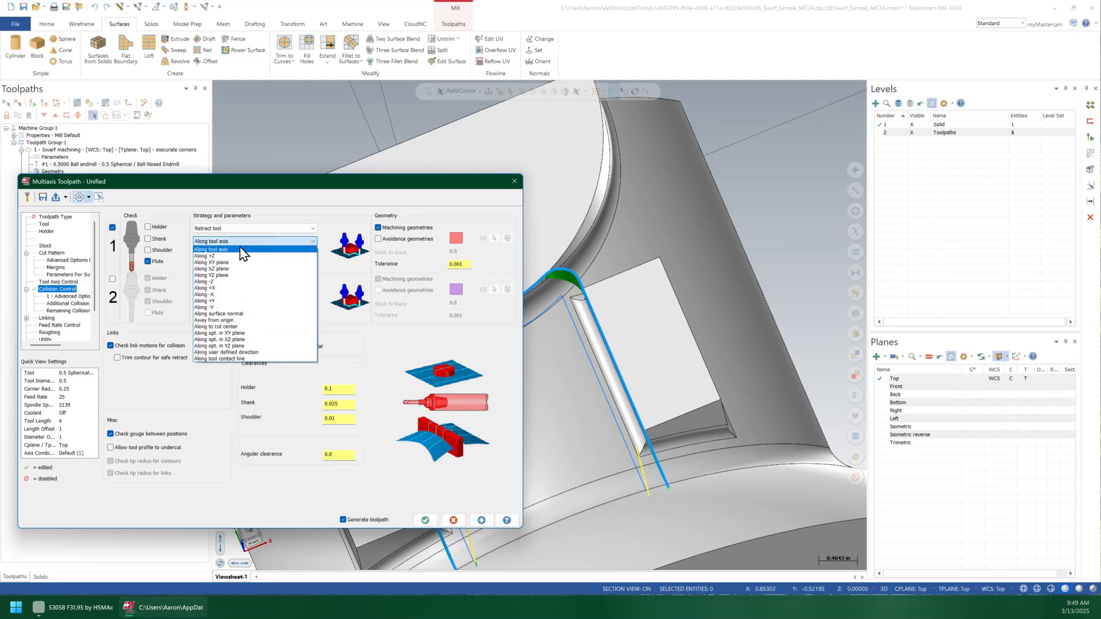
{"action": "left_click", "coordinate": [211, 250]}
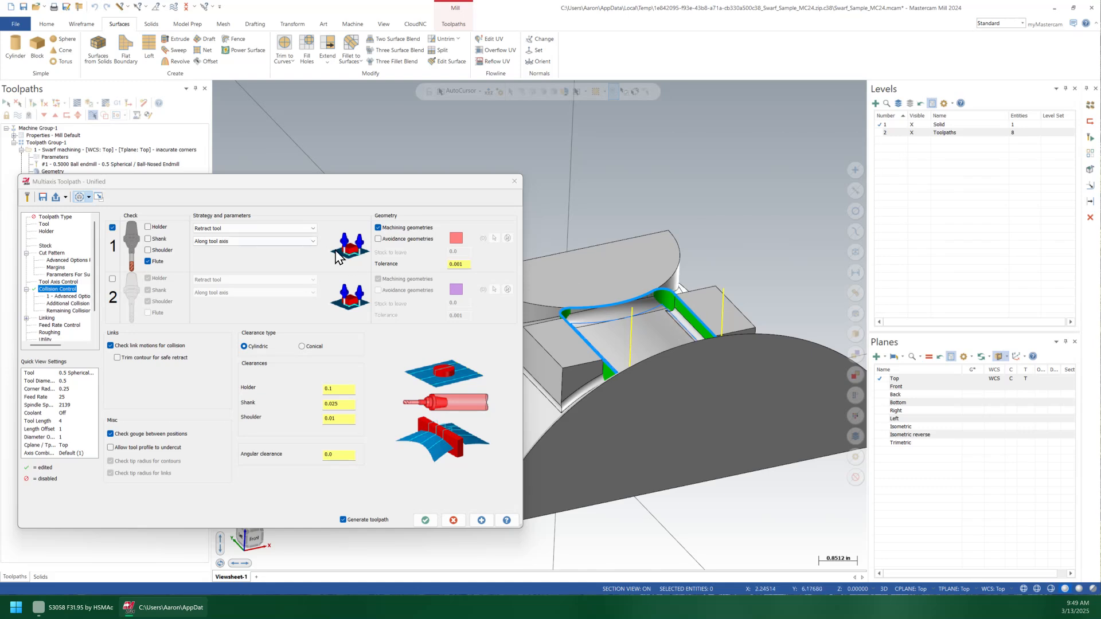
{"action": "mouse_move", "coordinate": [318, 257]}
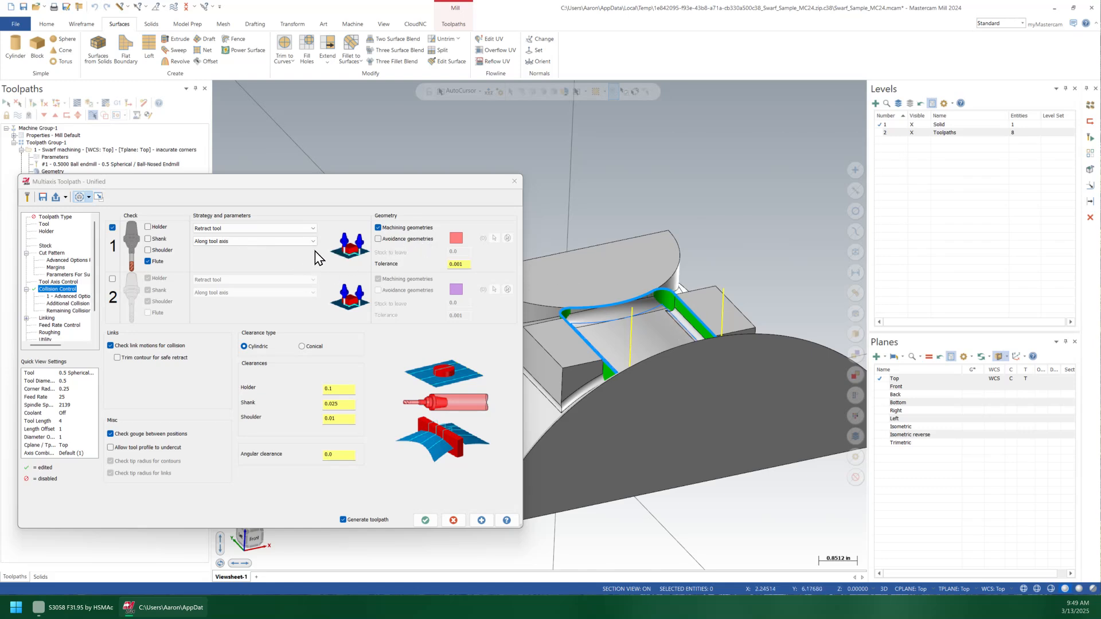
{"action": "mouse_move", "coordinate": [304, 268]}
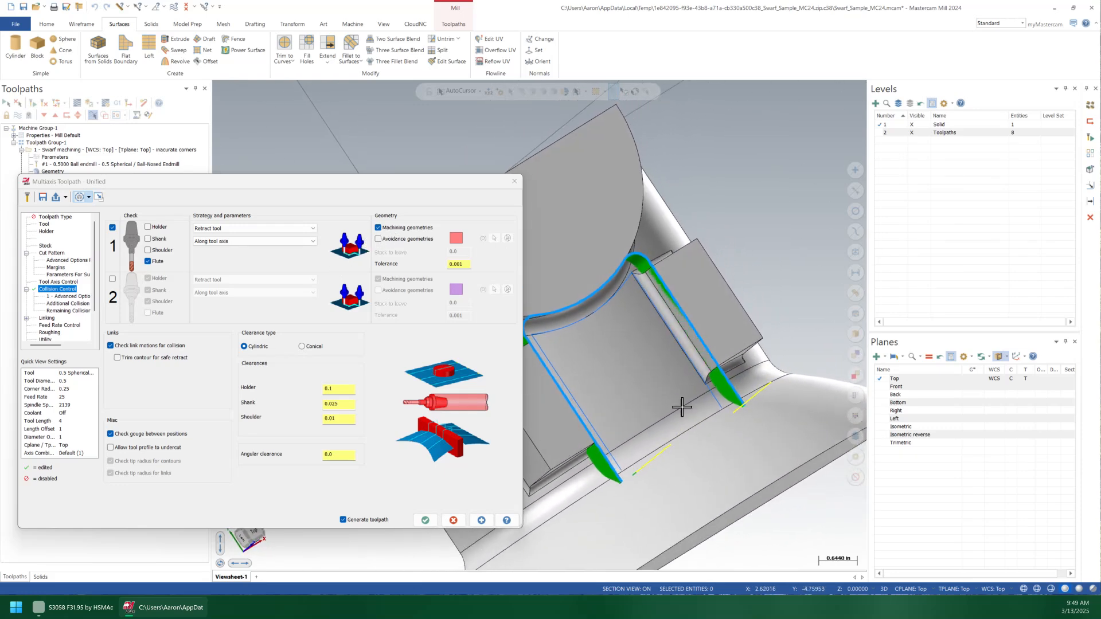
Switch collision check 1 from machining geometries to avoidance geometries.
{"action": "left_click", "coordinate": [378, 227]}
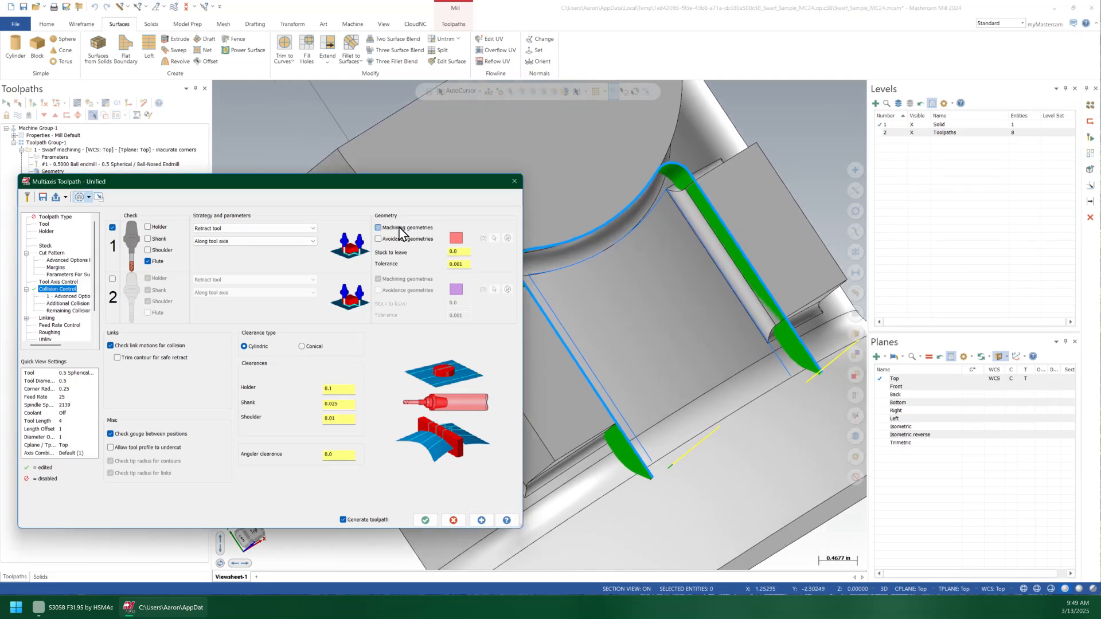
{"action": "left_click", "coordinate": [424, 520]}
{"action": "type", "text": "0.0002"}
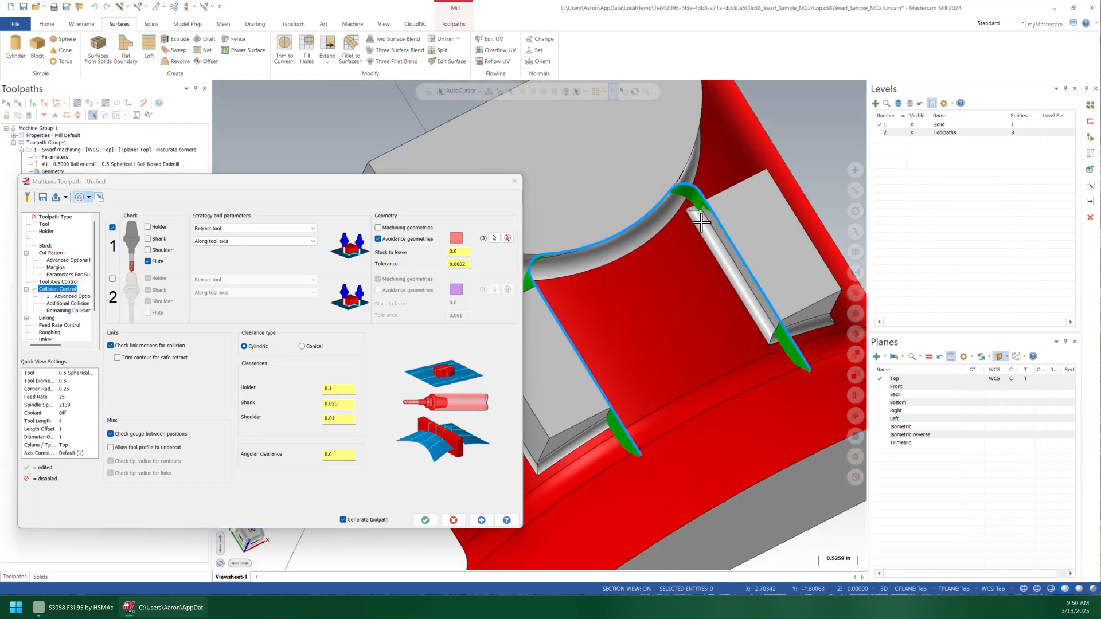
{"action": "mouse_move", "coordinate": [786, 369]}
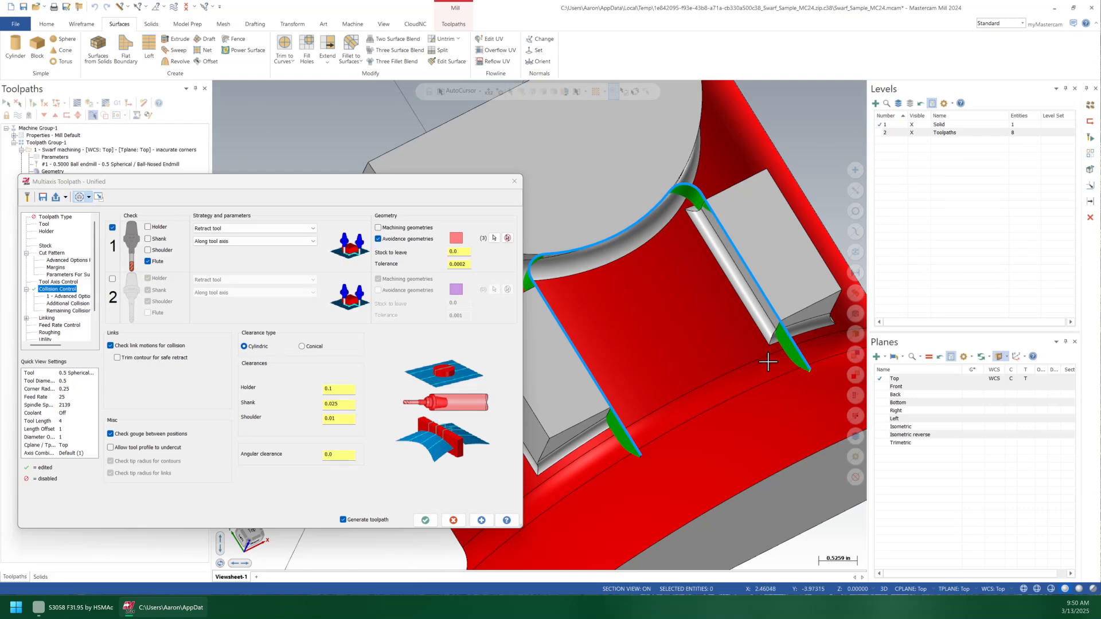
{"action": "mouse_move", "coordinate": [295, 394]}
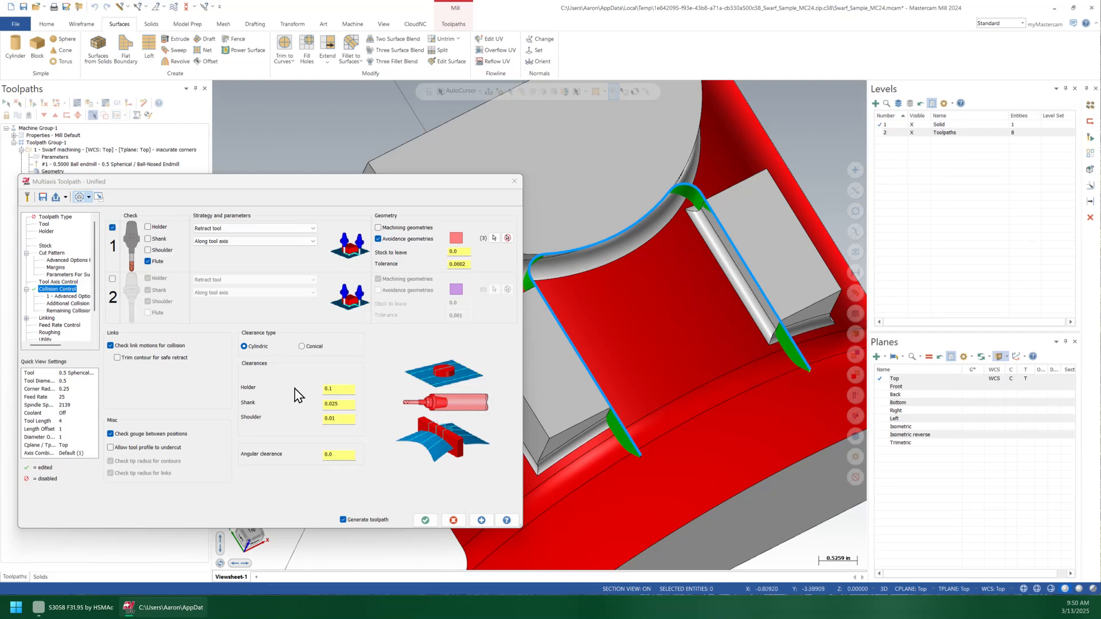
Regenerate, enable Drop tool down wherever needed, and accept the Unified operation.
{"action": "left_click", "coordinate": [482, 521]}
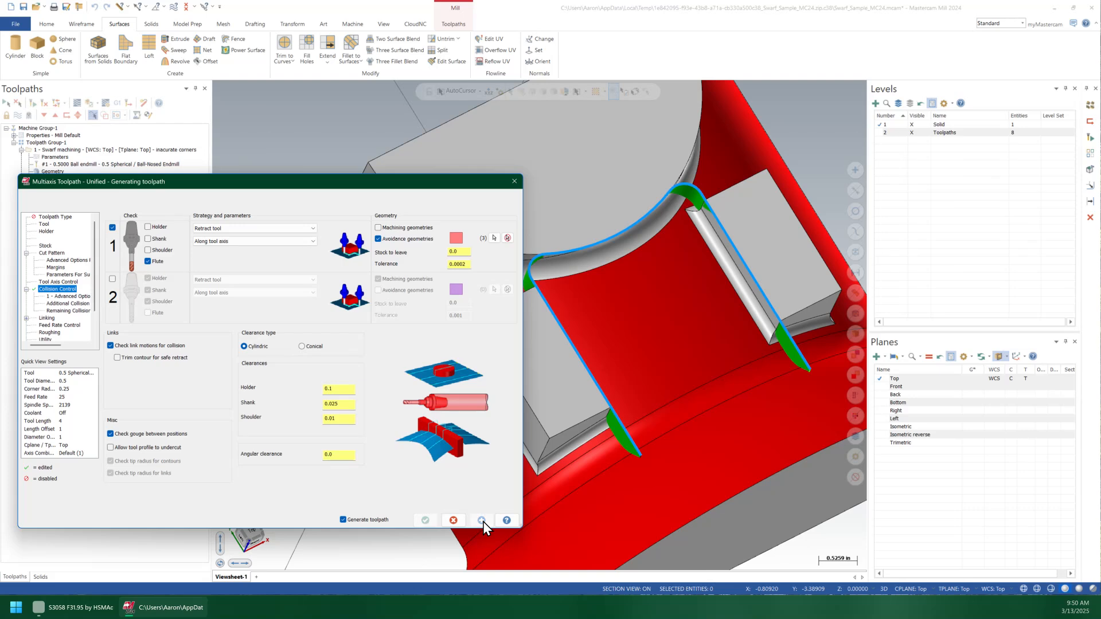
{"action": "left_click", "coordinate": [482, 520]}
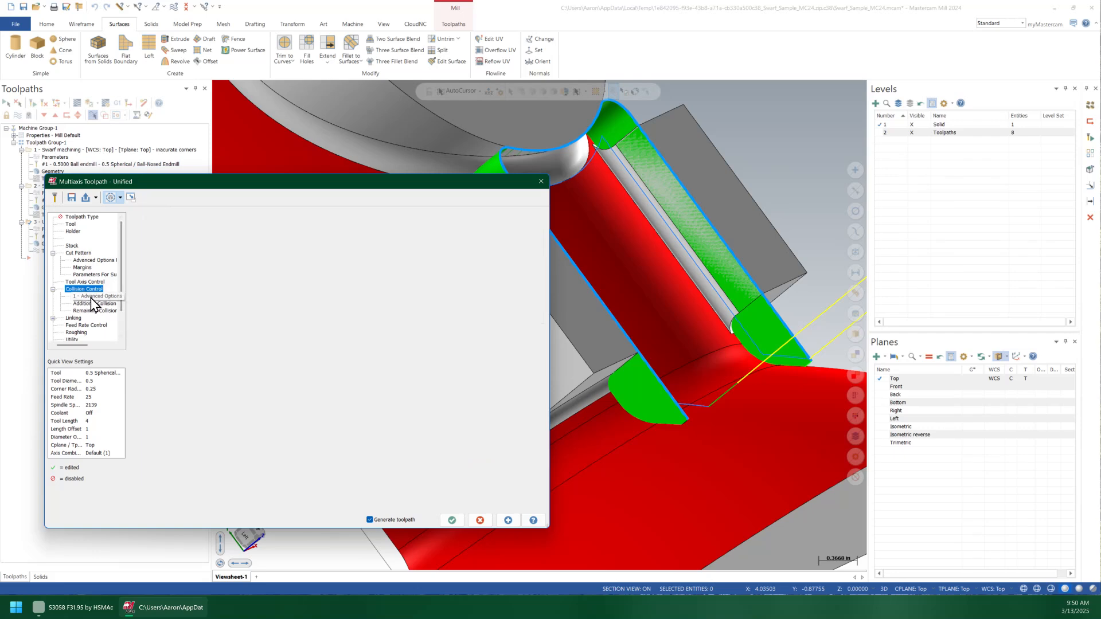
{"action": "left_click", "coordinate": [94, 296]}
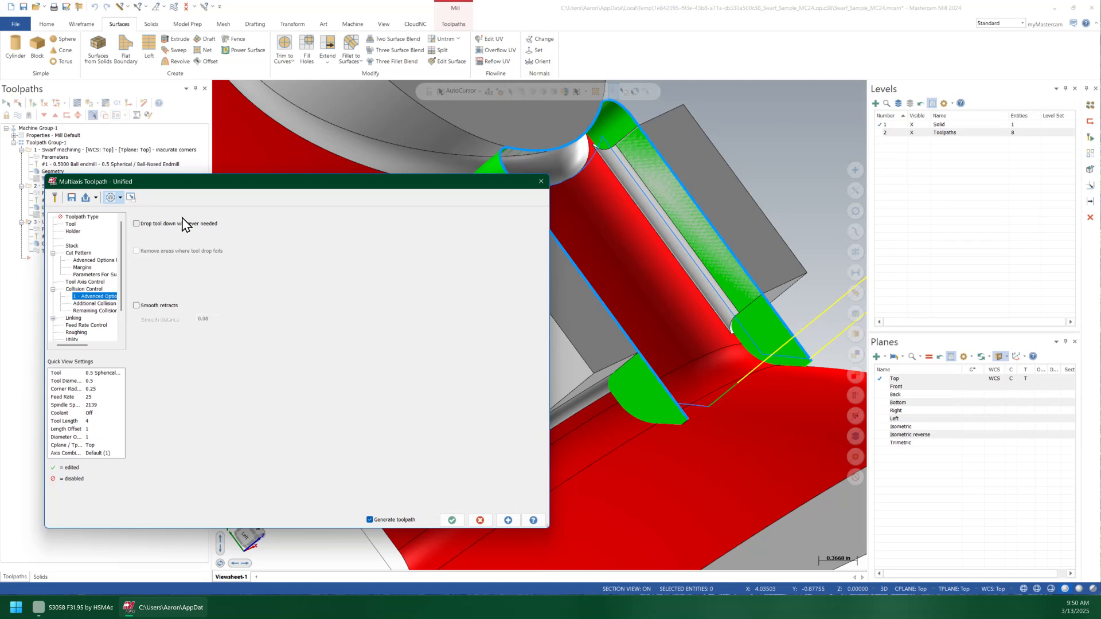
{"action": "left_click", "coordinate": [135, 224]}
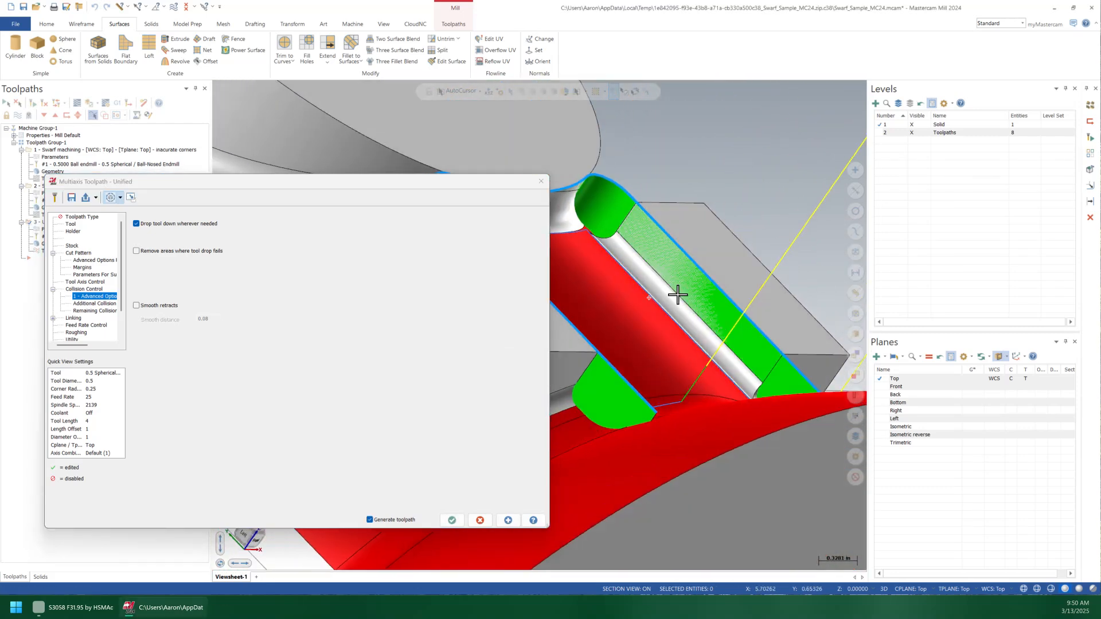
{"action": "left_click", "coordinate": [451, 520]}
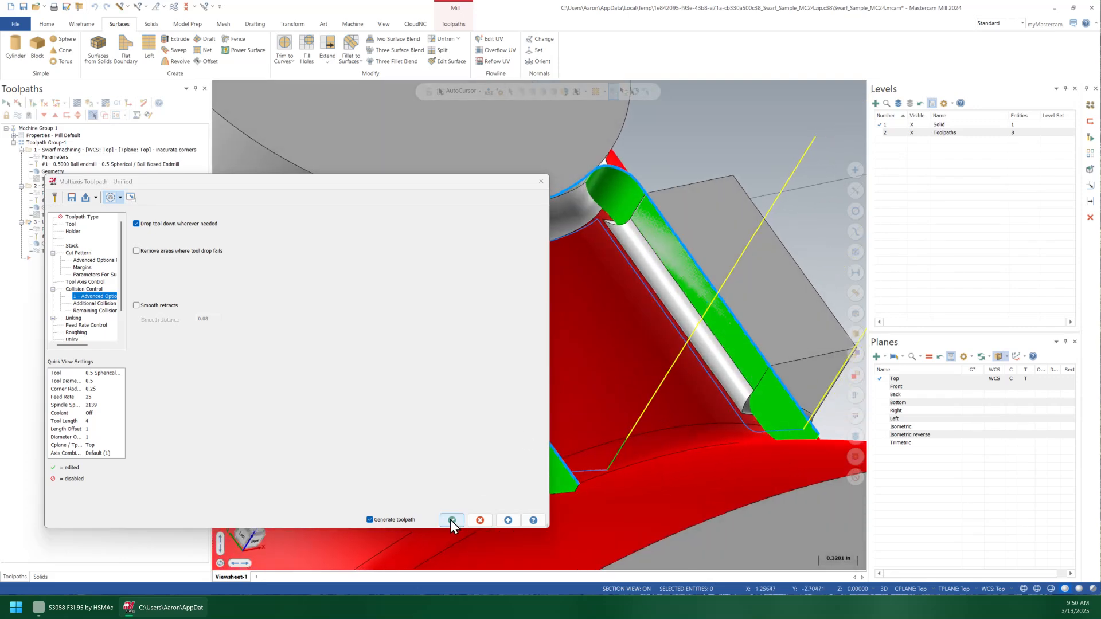
{"action": "left_click", "coordinate": [451, 520]}
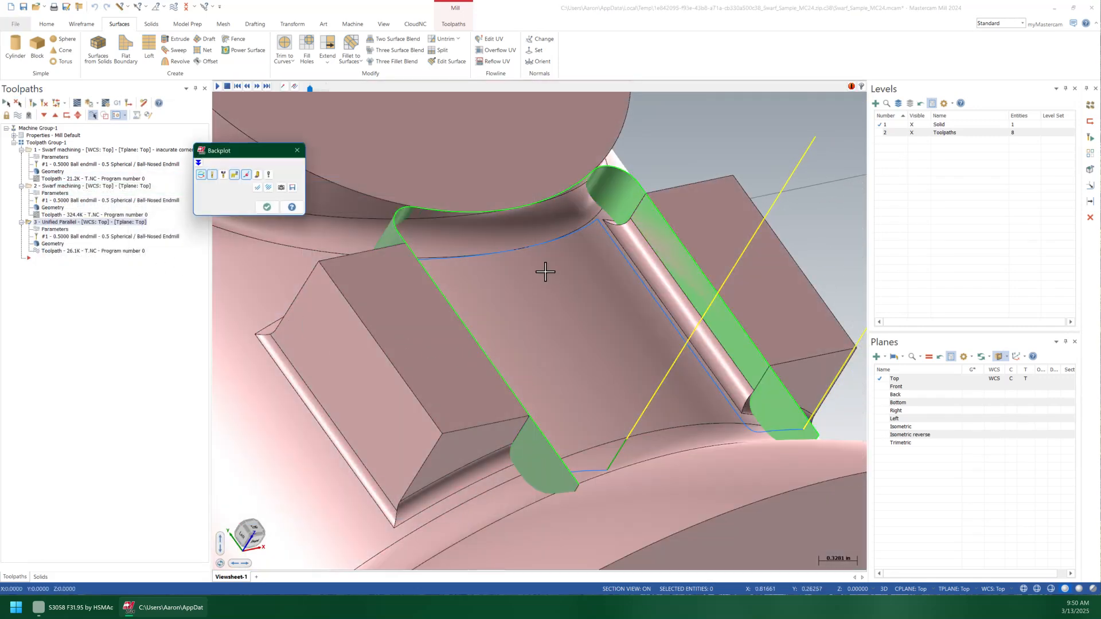
{"action": "left_click", "coordinate": [218, 86]}
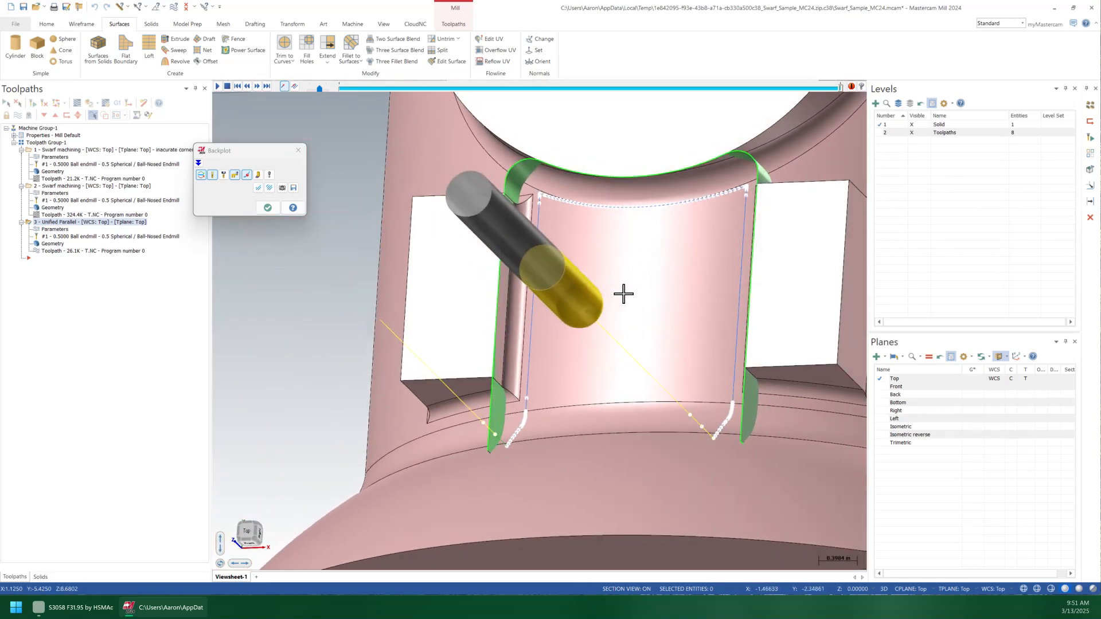
{"action": "left_click", "coordinate": [268, 207]}
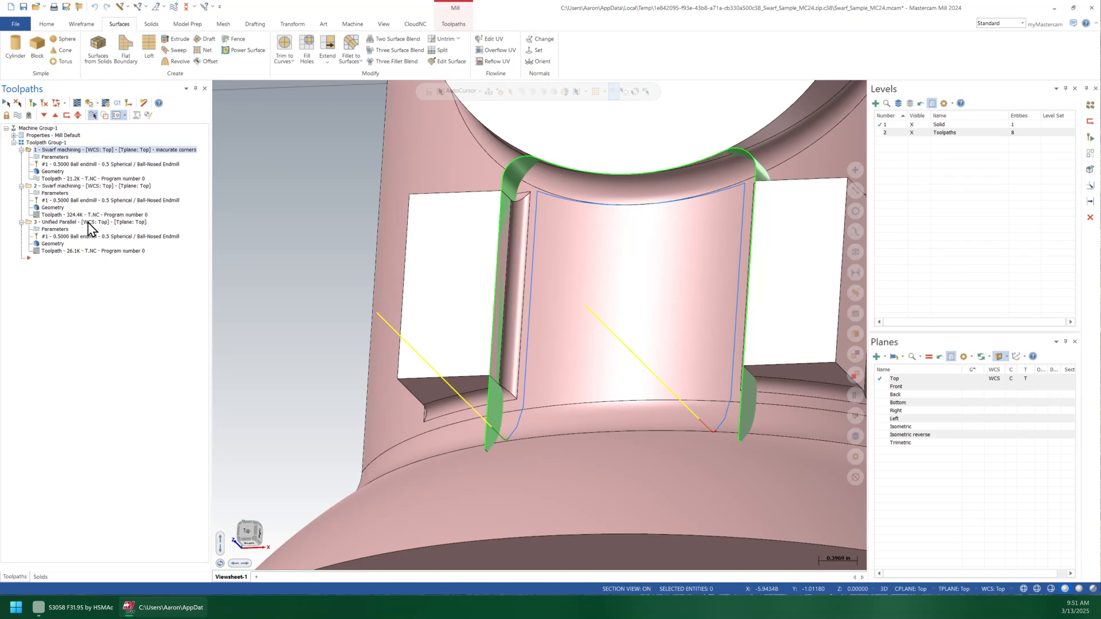
Enable 12 roughing multi passes at 0.0975 spacing and regenerate the Unified toolpath.
{"action": "left_click", "coordinate": [91, 222]}
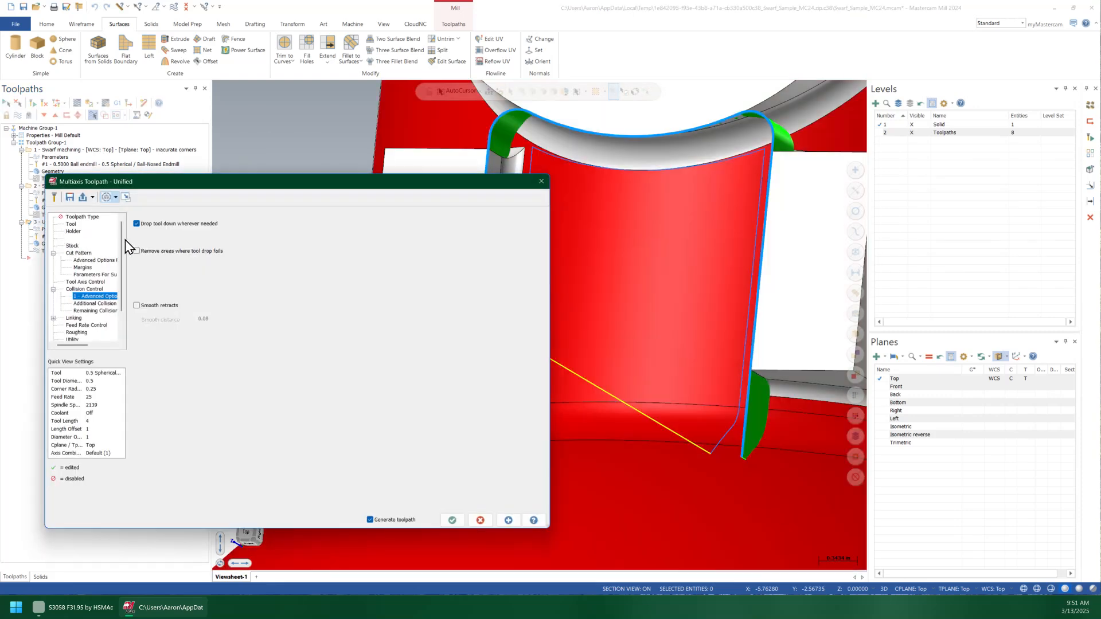
{"action": "scroll", "scroll_direction": "down", "scroll_amount": 3}
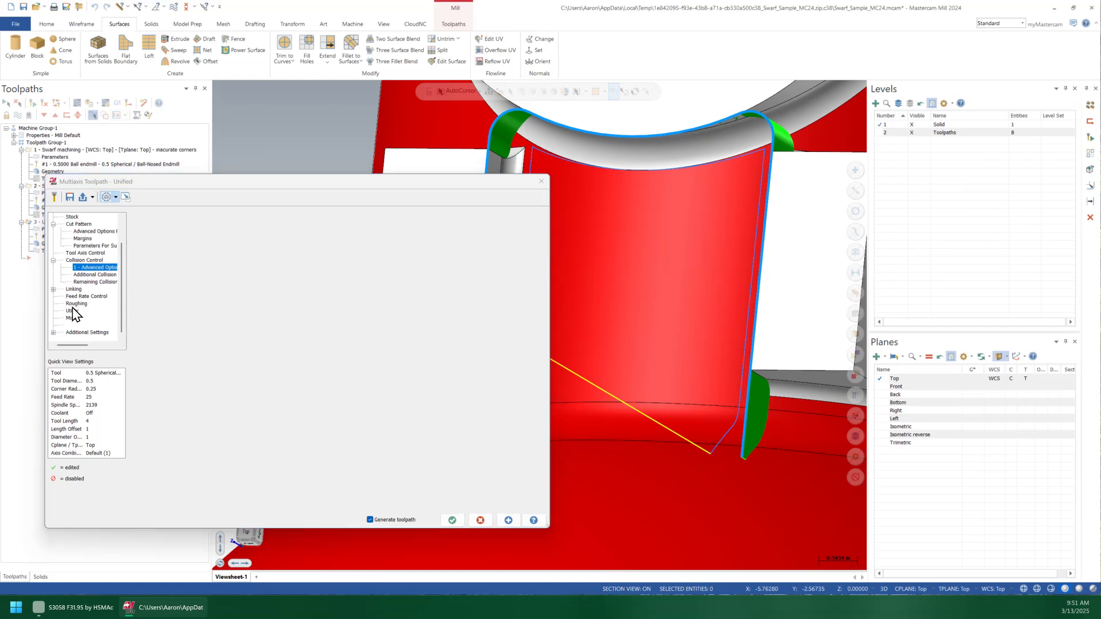
{"action": "left_click", "coordinate": [75, 304]}
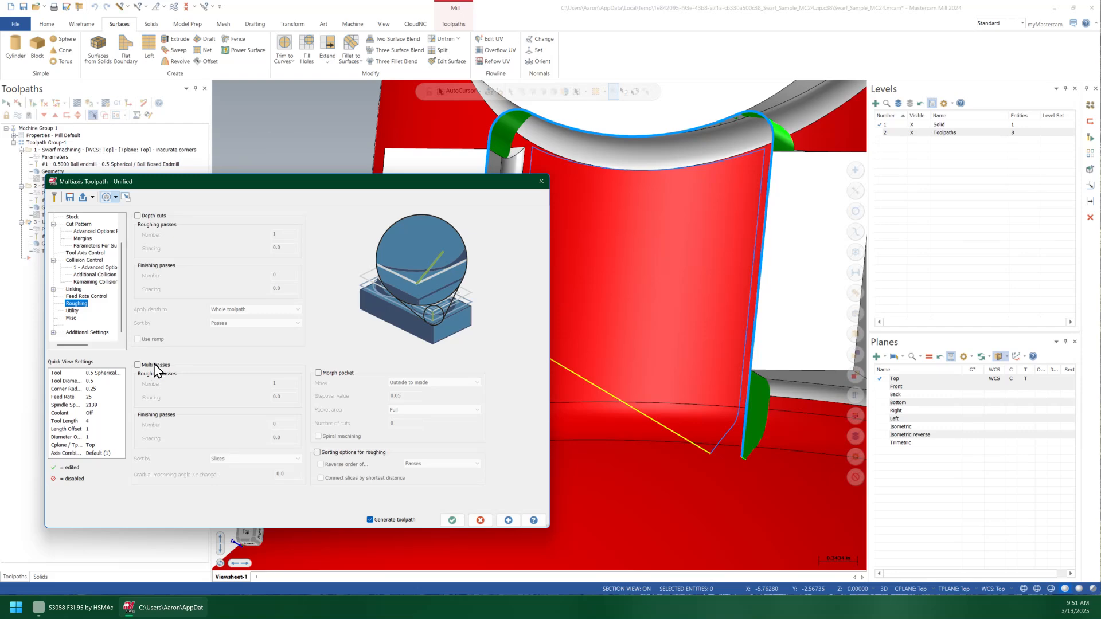
{"action": "left_click", "coordinate": [137, 364]}
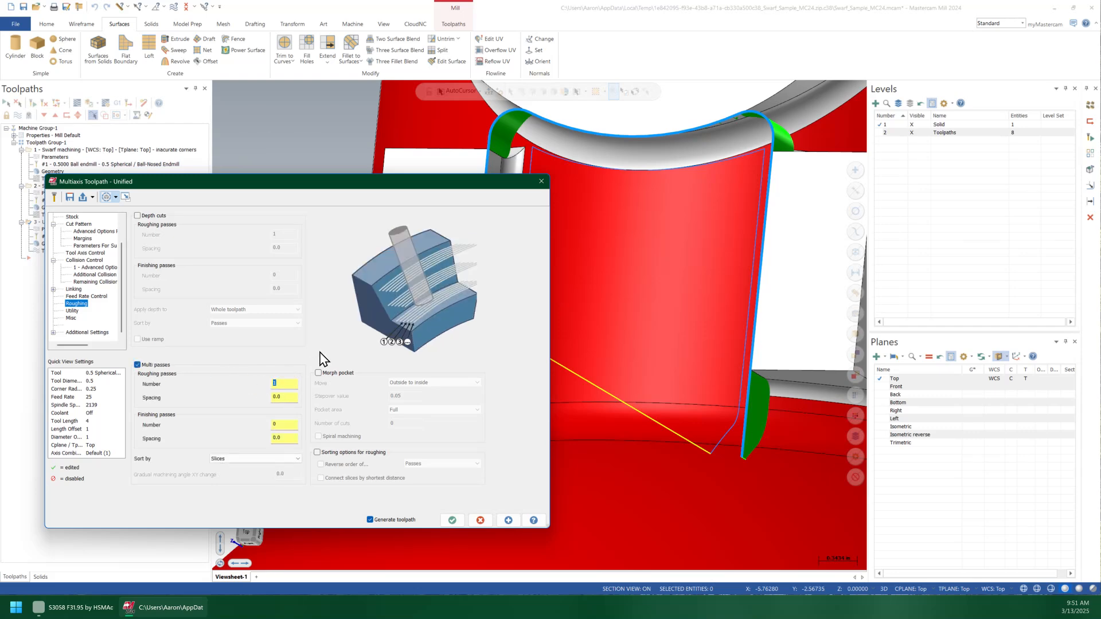
{"action": "type", "text": "12"}
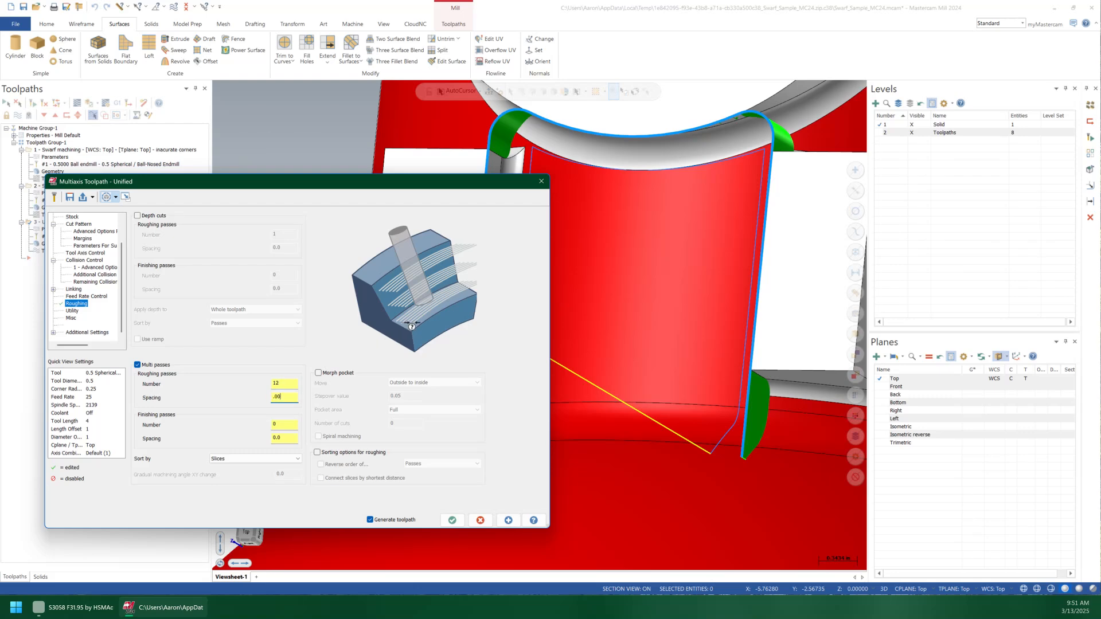
{"action": "type", "text": "0975"}
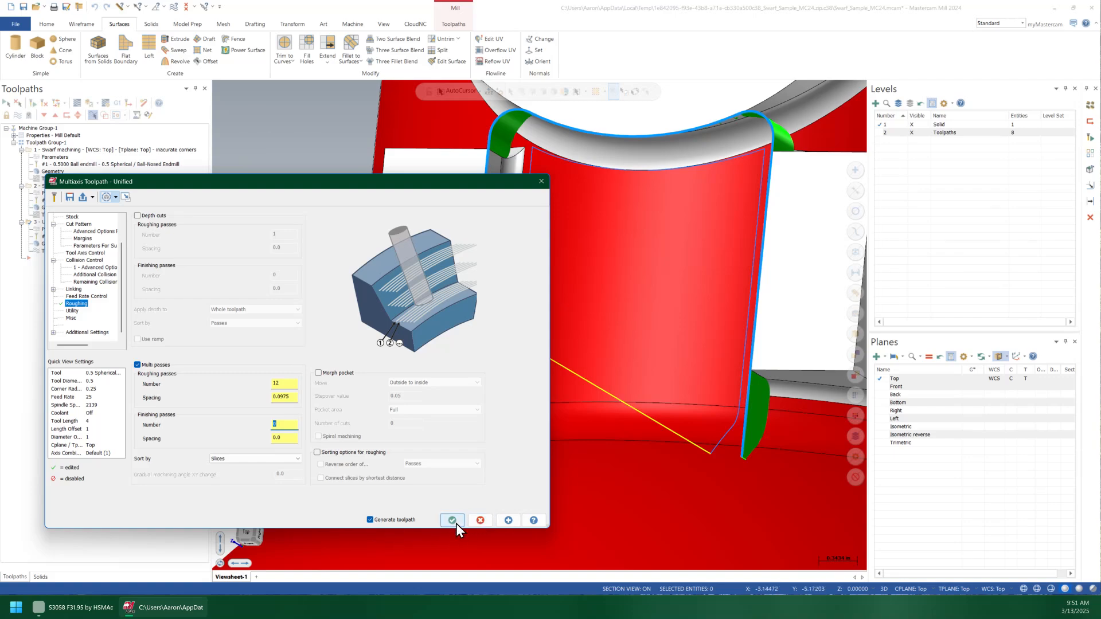
{"action": "left_click", "coordinate": [453, 519]}
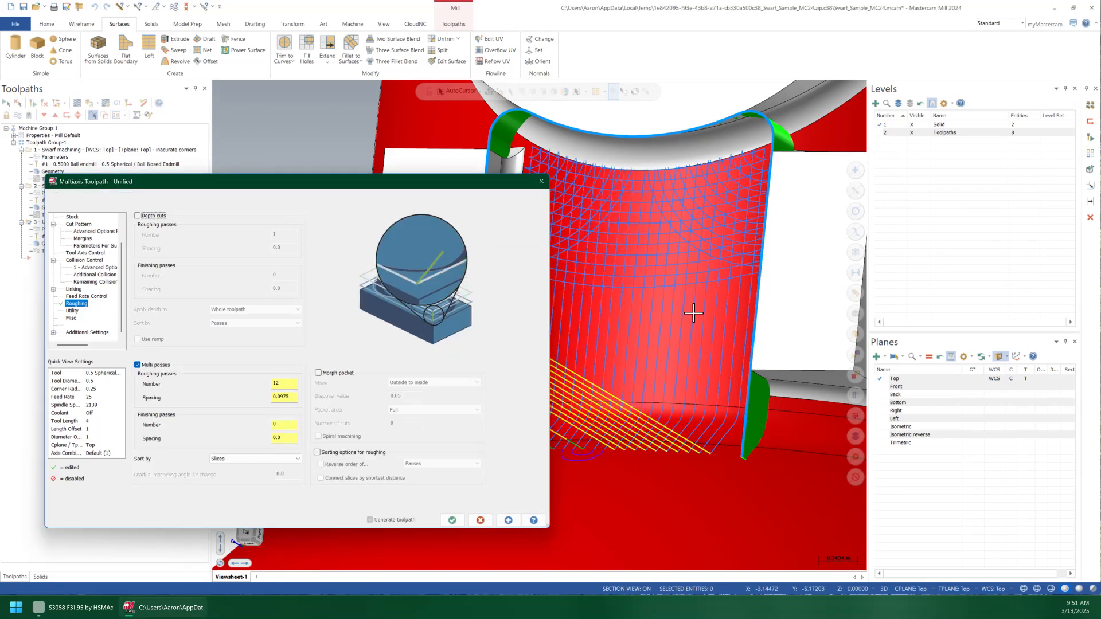
{"action": "left_click", "coordinate": [369, 519]}
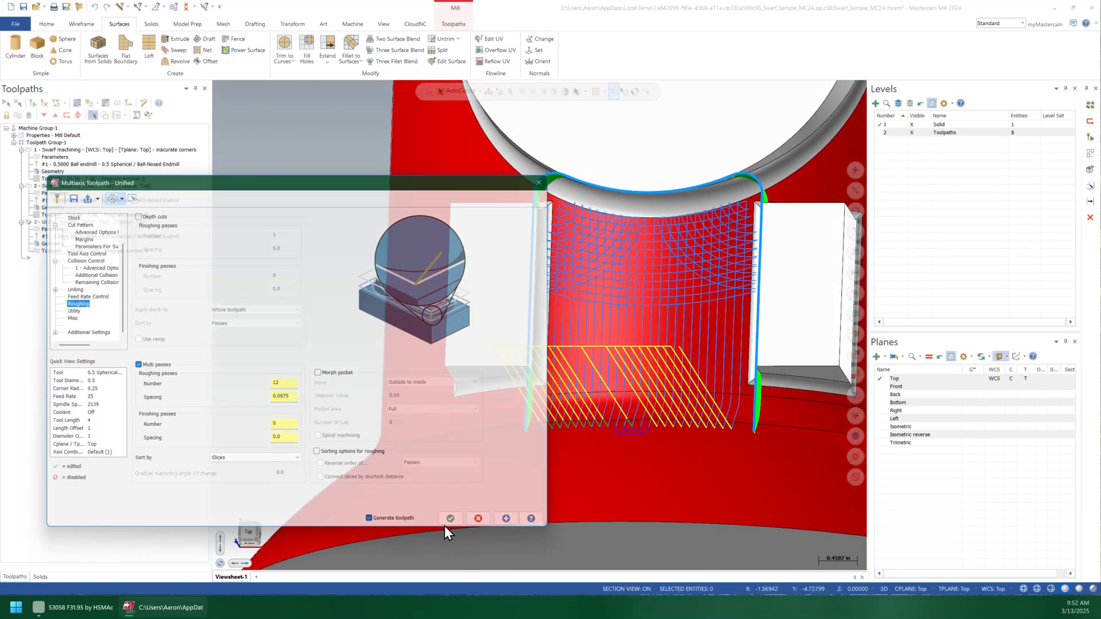
{"action": "left_click", "coordinate": [451, 517]}
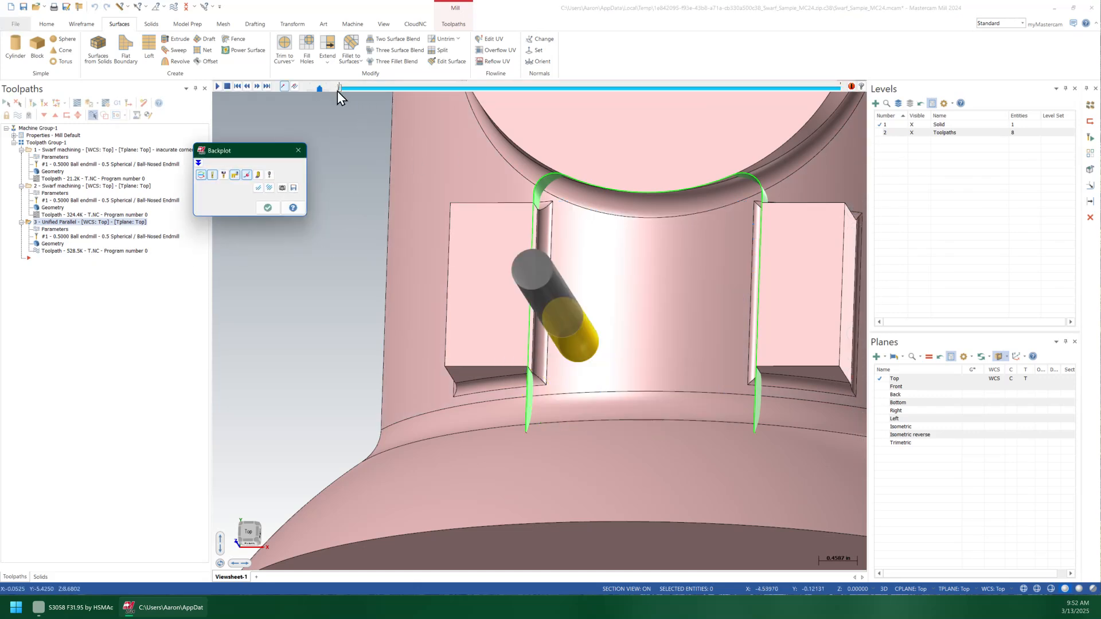
{"action": "left_click_drag", "start_coordinate": [339, 87], "coordinate": [356, 87]}
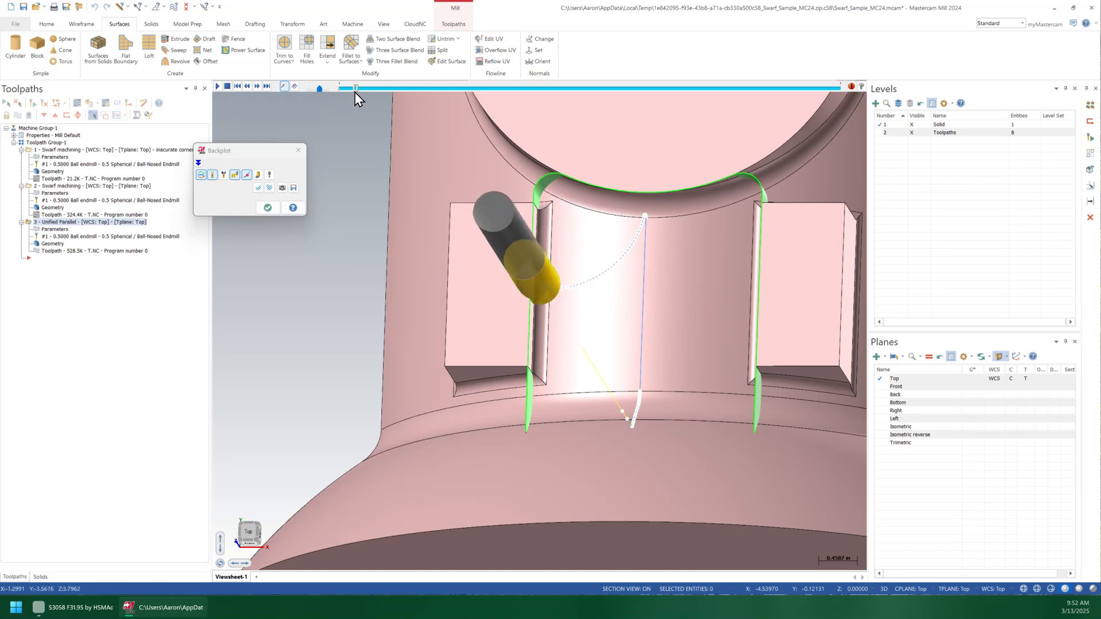
{"action": "left_click_drag", "start_coordinate": [357, 87], "coordinate": [451, 87]}
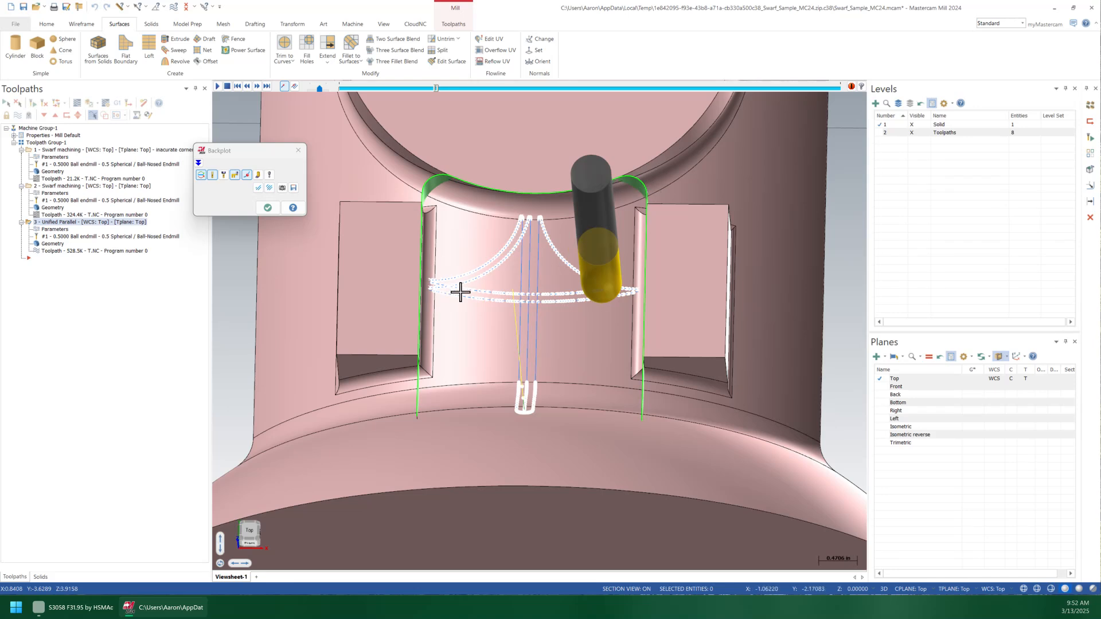
{"action": "mouse_move", "coordinate": [576, 306]}
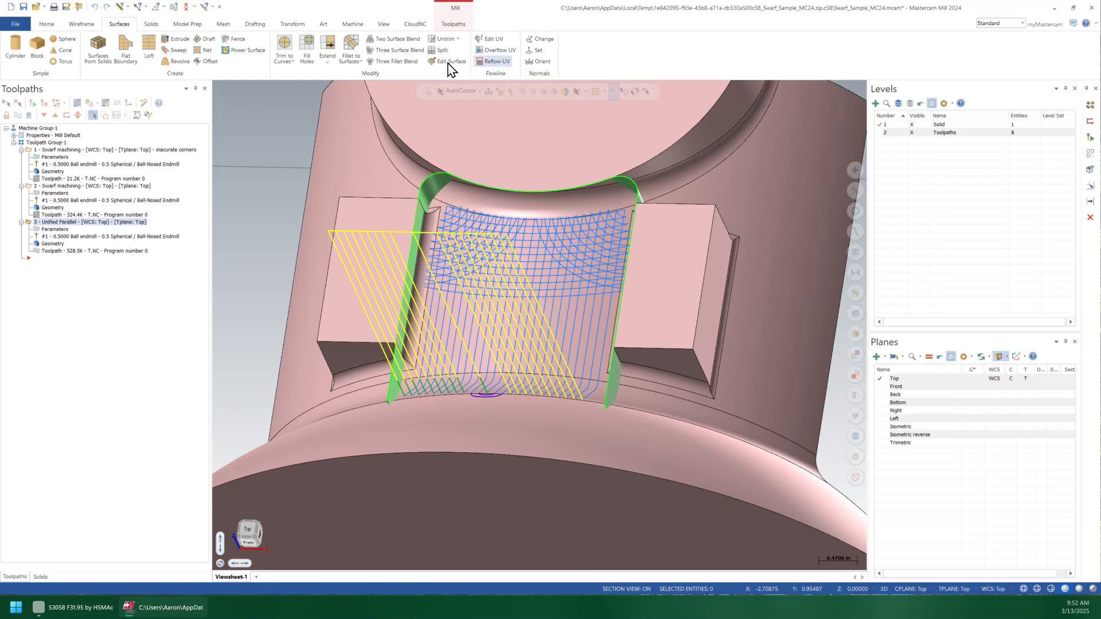
{"action": "mouse_move", "coordinate": [450, 62]}
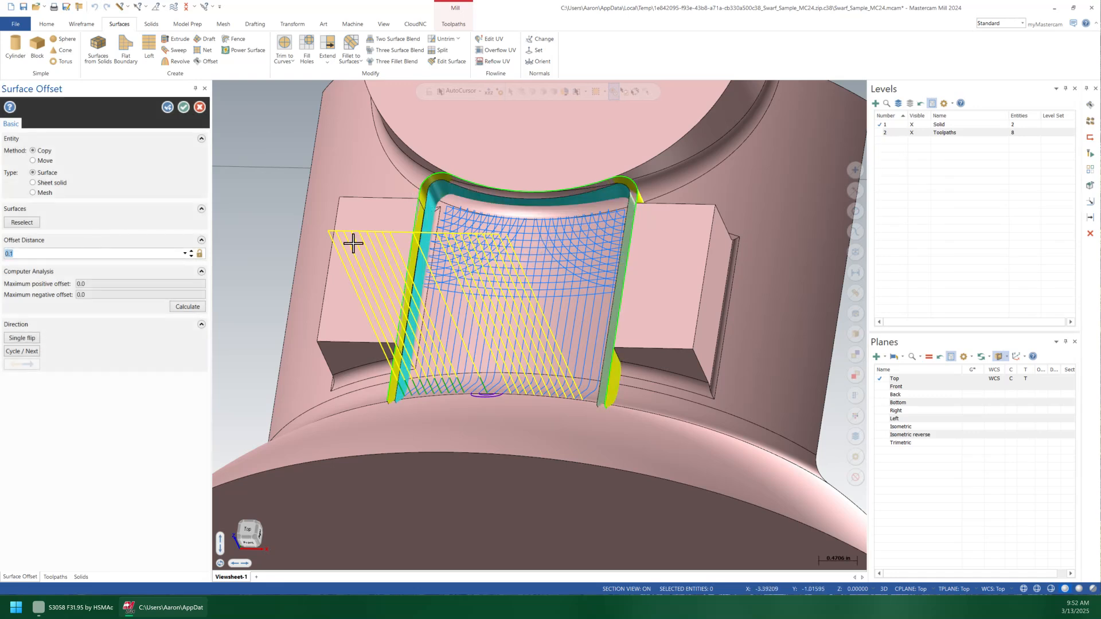
Pick the pocket wall surfaces for a 1.0-distance surface offset.
{"action": "left_click", "coordinate": [91, 254]}
{"action": "type", "text": "1"}
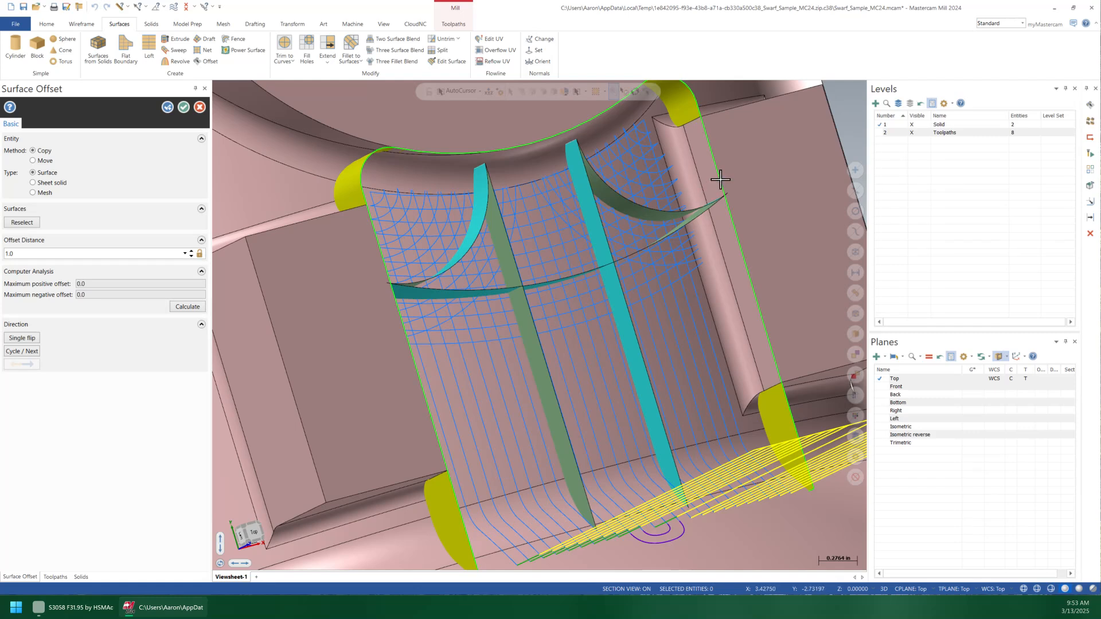
{"action": "mouse_move", "coordinate": [552, 285]}
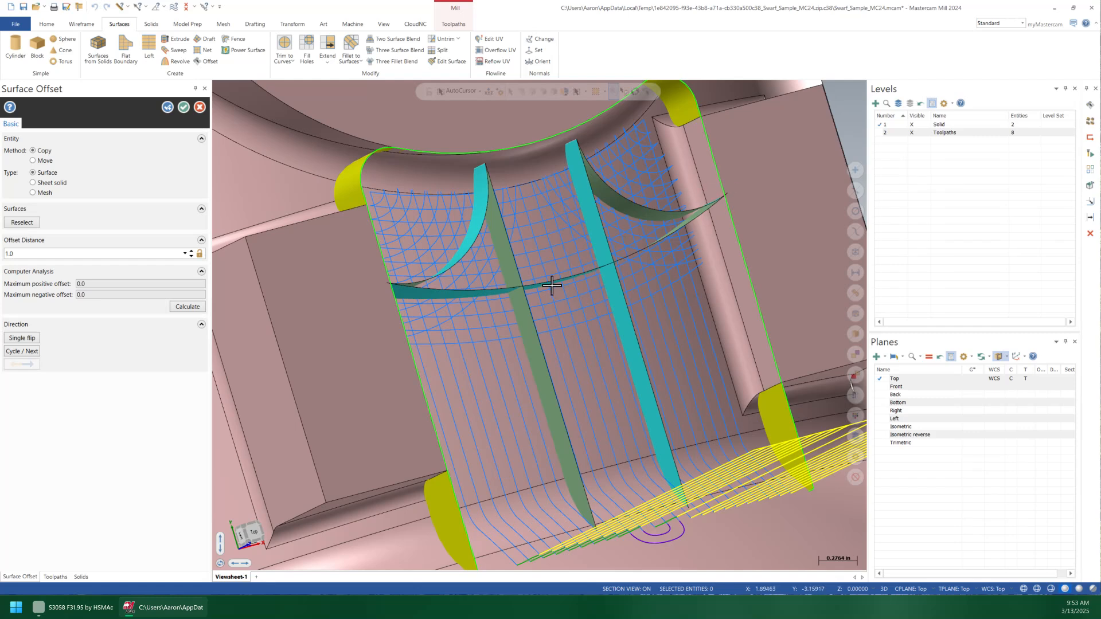
{"action": "mouse_move", "coordinate": [513, 289]}
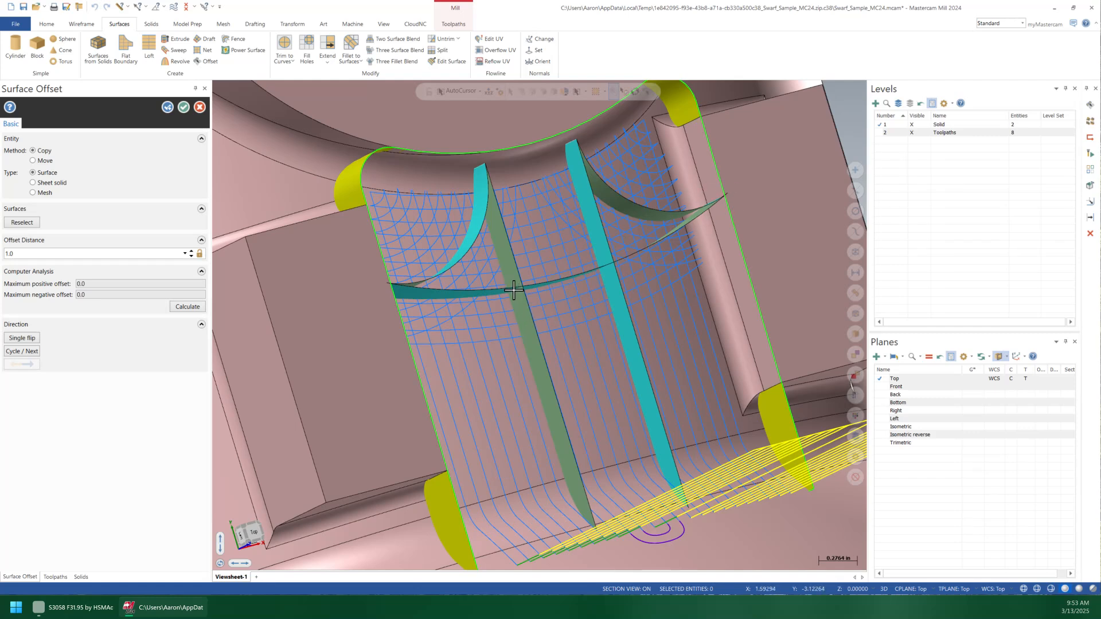
{"action": "mouse_move", "coordinate": [526, 298]}
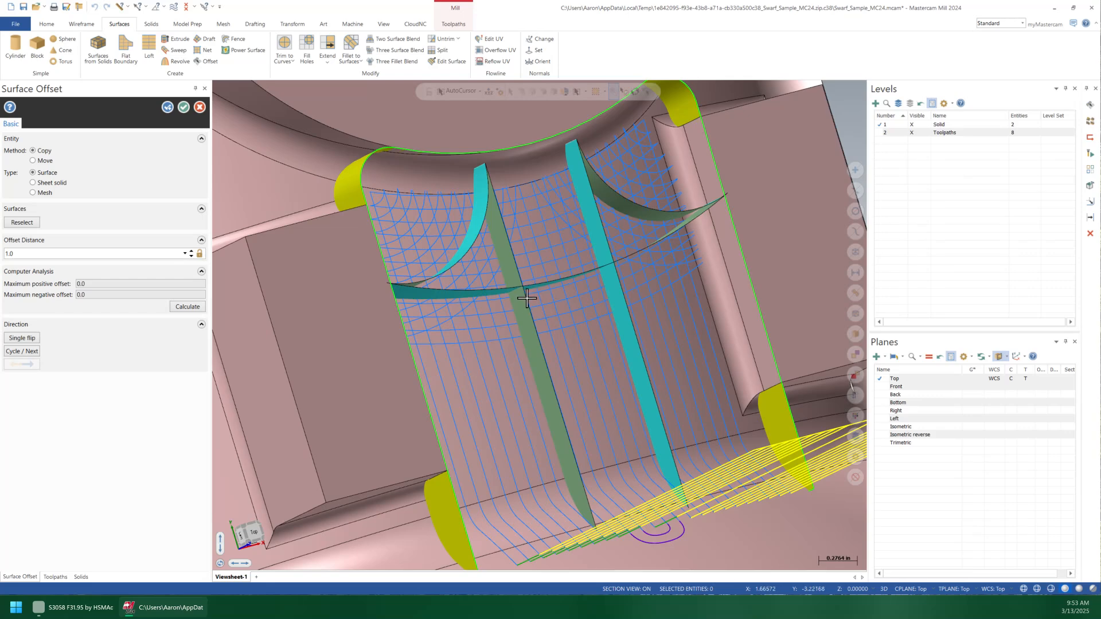
{"action": "mouse_move", "coordinate": [530, 306]}
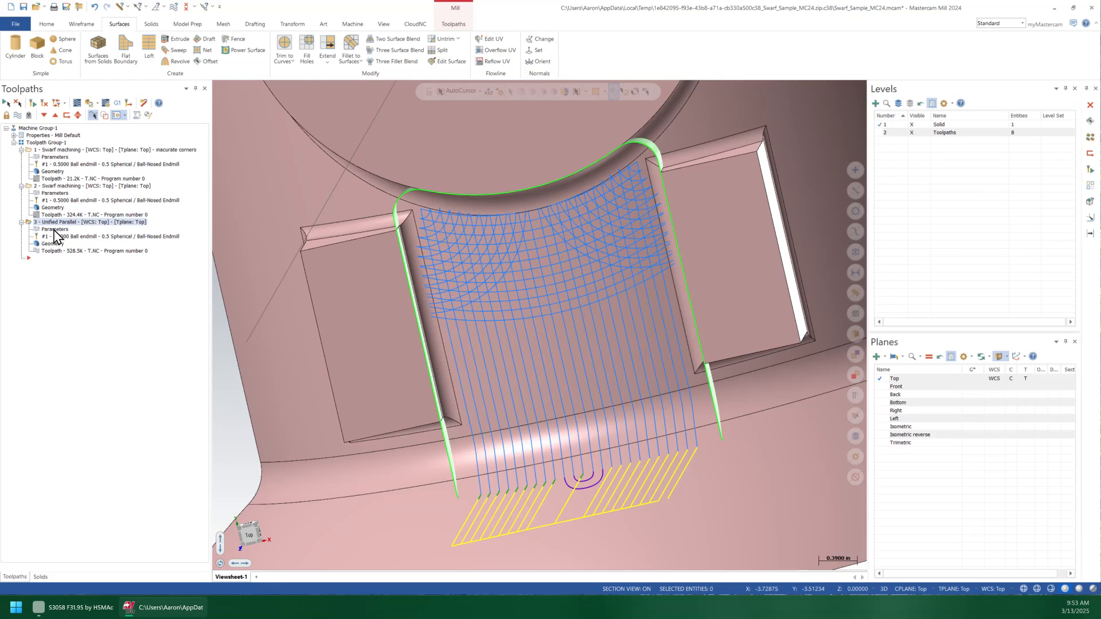
{"action": "mouse_move", "coordinate": [144, 246]}
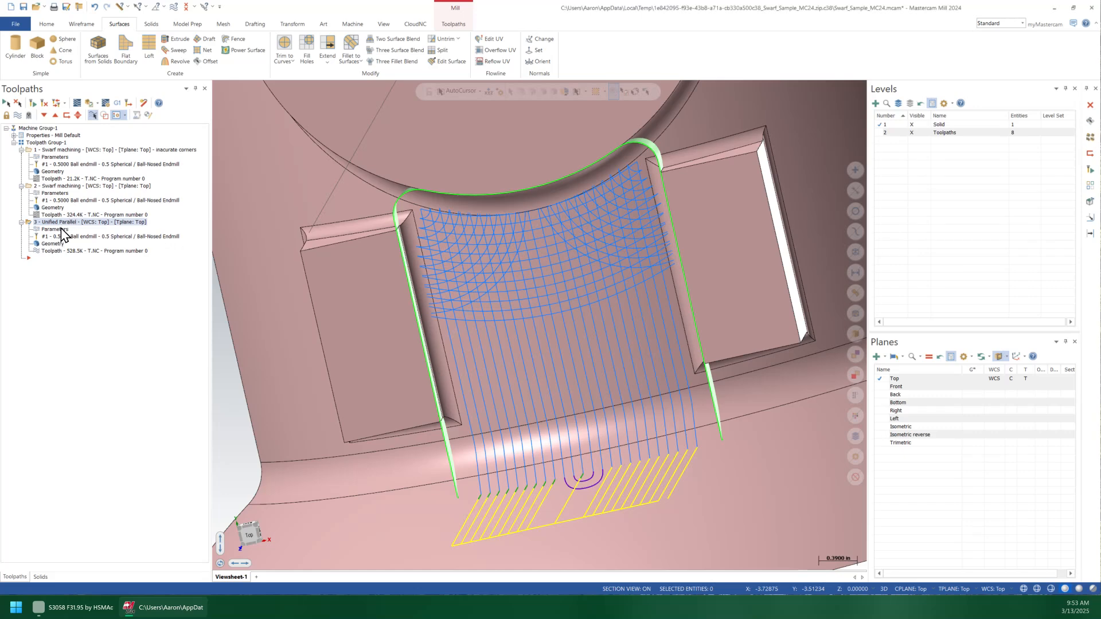
Turn on Round corners in the Unified Parallel cut pattern and regenerate.
{"action": "double_click", "coordinate": [66, 222]}
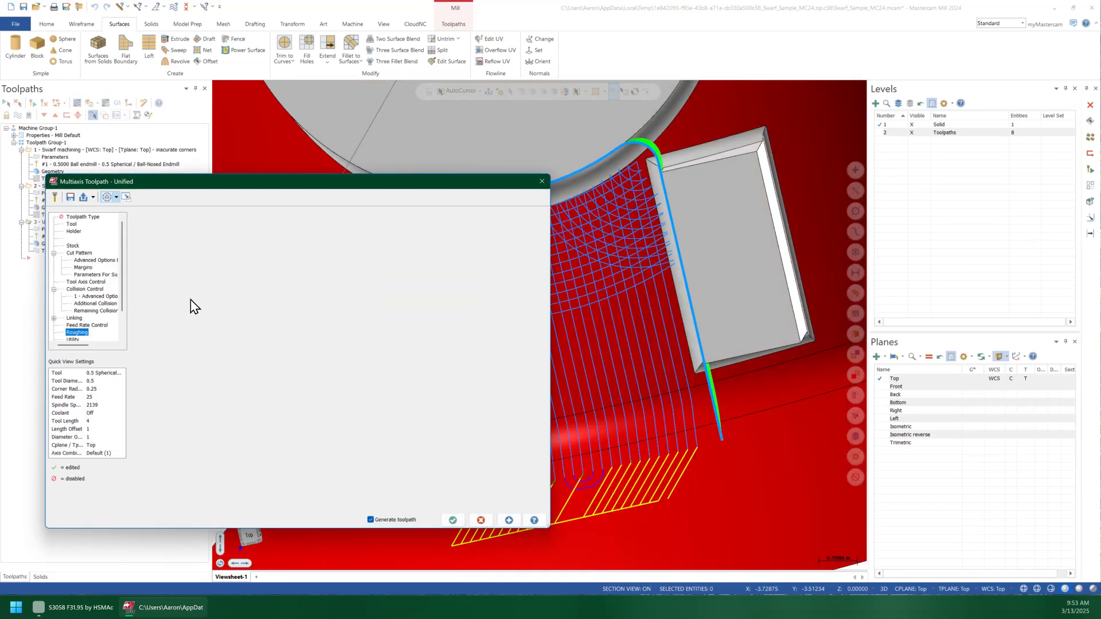
{"action": "left_click", "coordinate": [79, 252]}
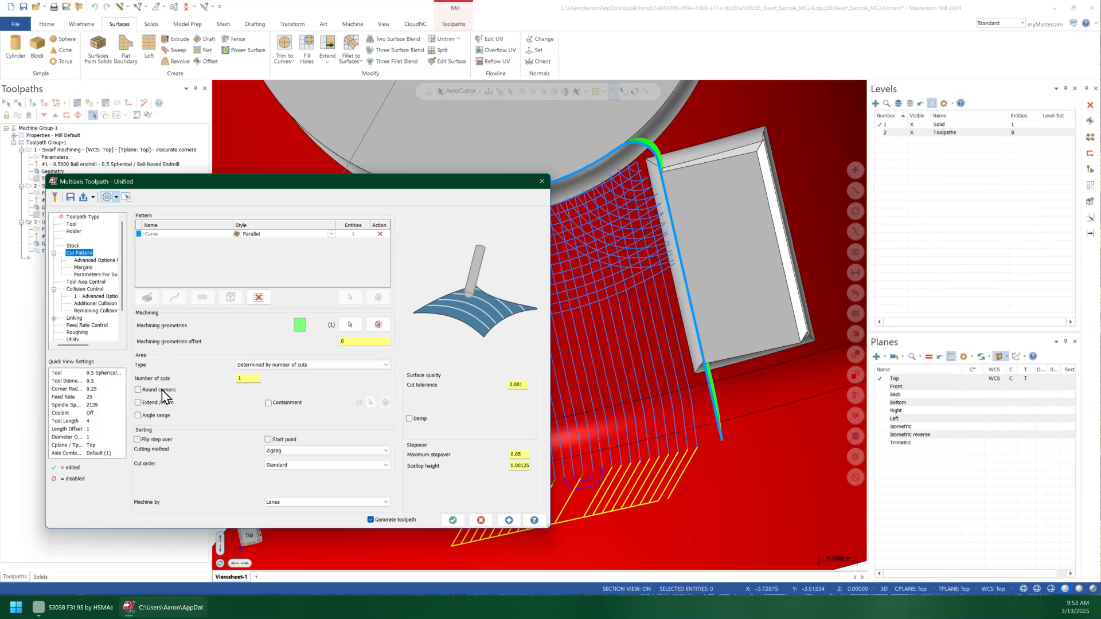
{"action": "left_click", "coordinate": [138, 390]}
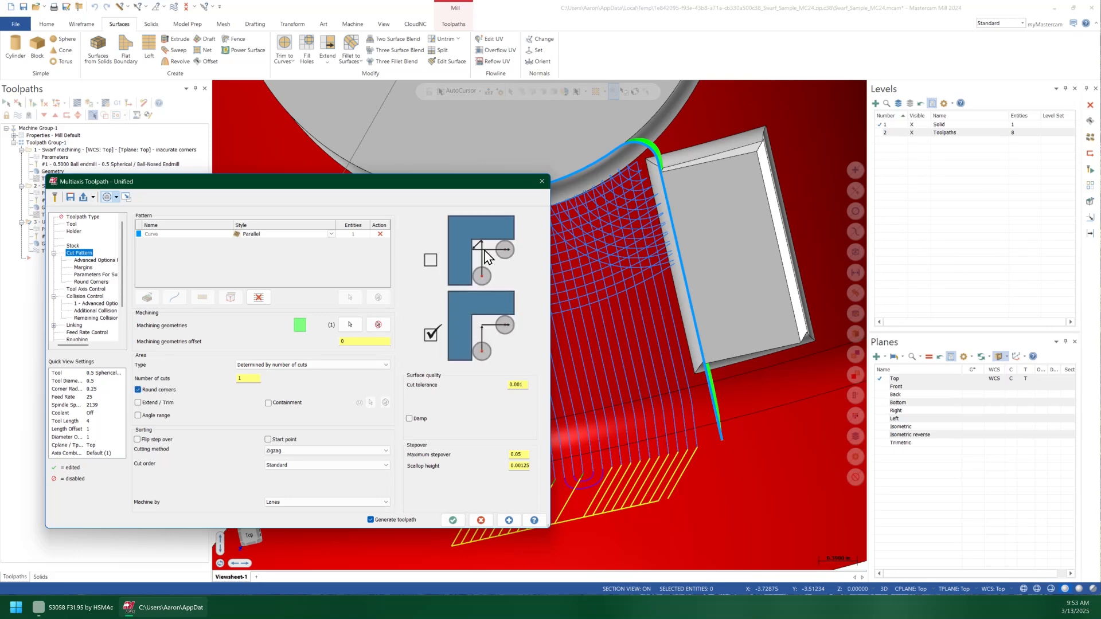
{"action": "mouse_move", "coordinate": [488, 251]}
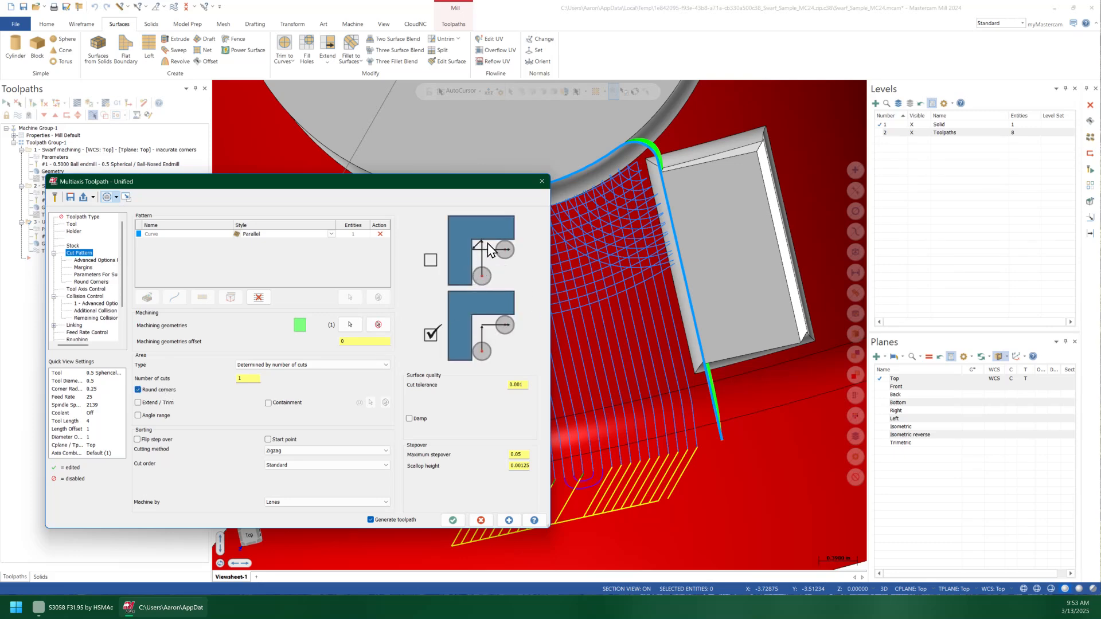
{"action": "mouse_move", "coordinate": [477, 246]}
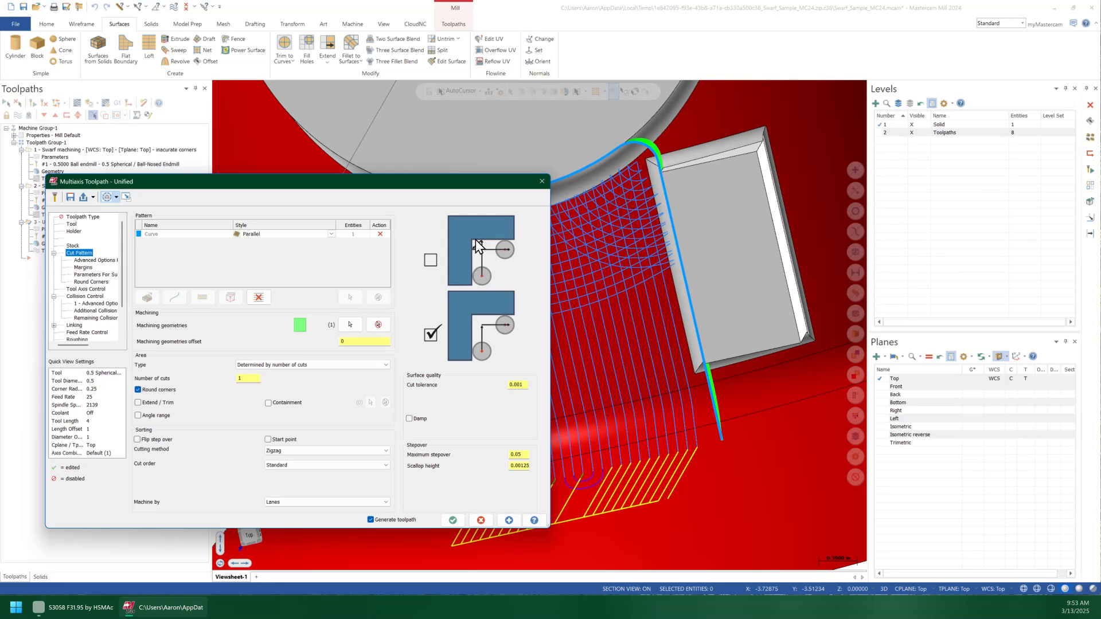
{"action": "mouse_move", "coordinate": [488, 255]}
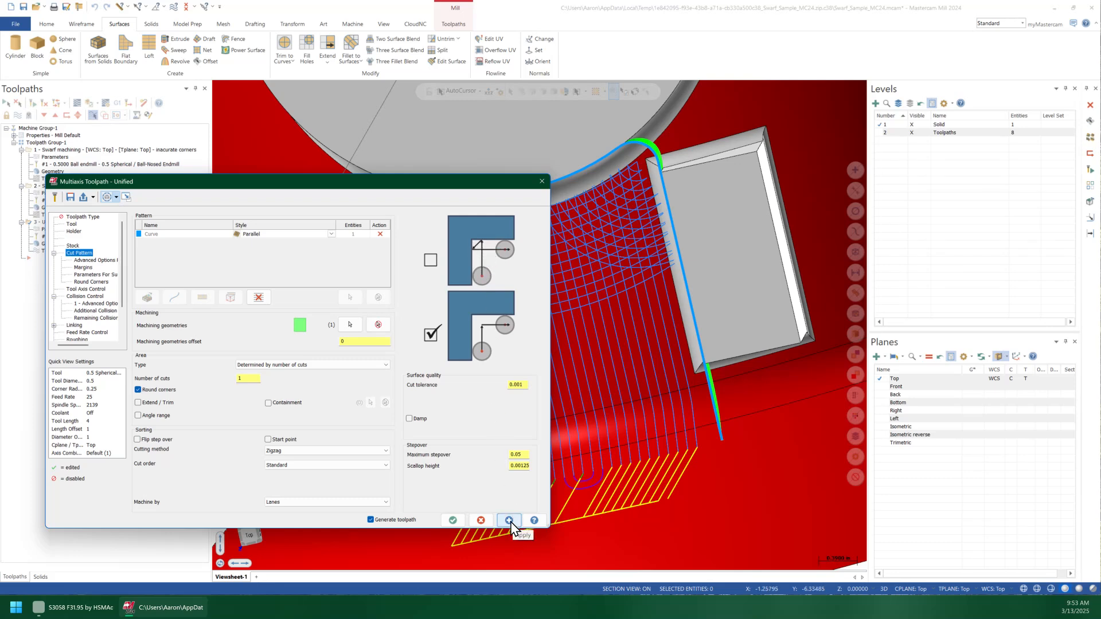
{"action": "left_click", "coordinate": [508, 520]}
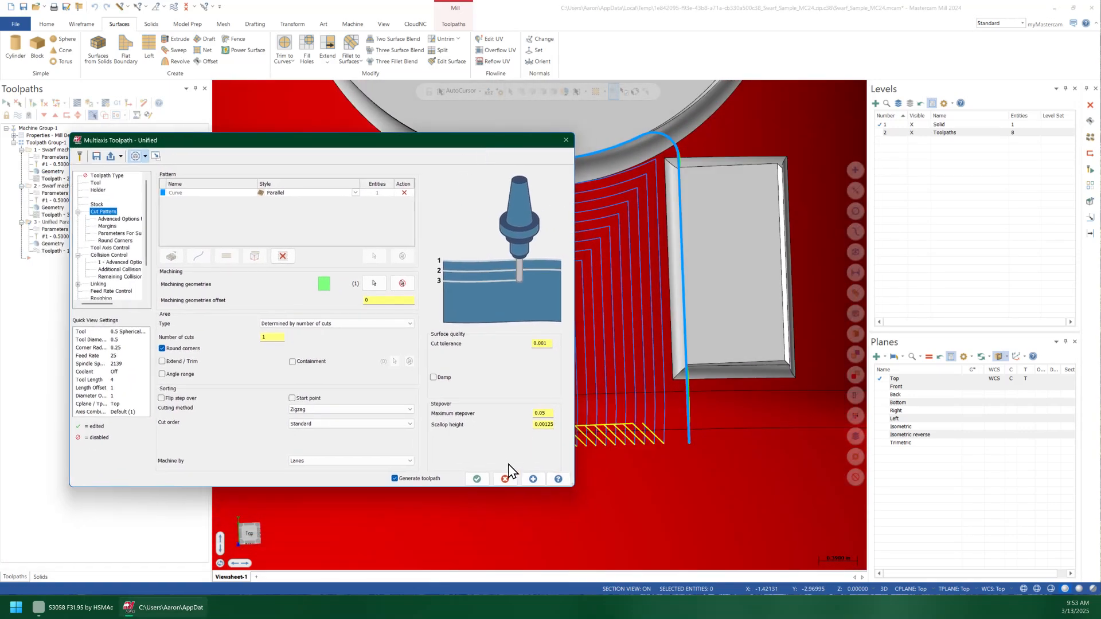
{"action": "left_click", "coordinate": [477, 479]}
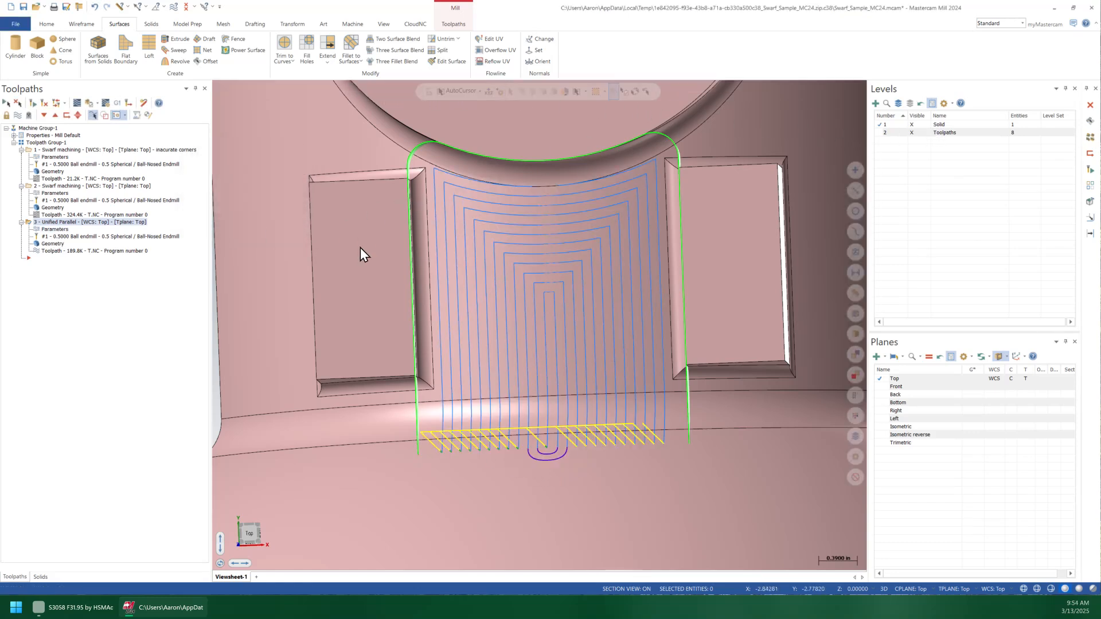
{"action": "mouse_move", "coordinate": [464, 254]}
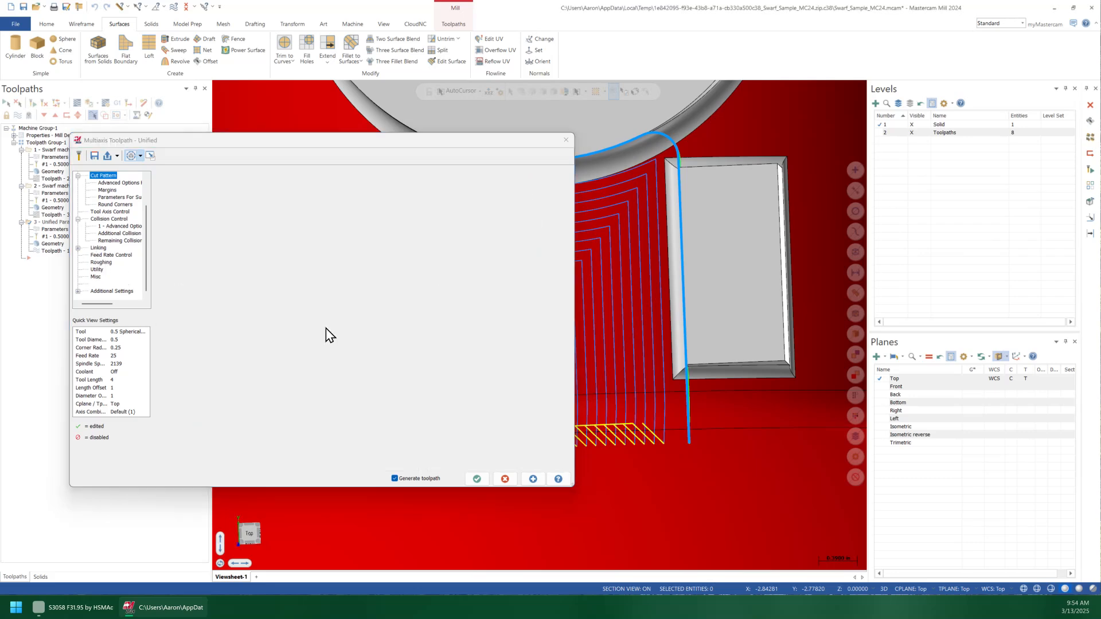
Enable roughing sorting with Reverse order of Complete toolpath, then accept to regenerate.
{"action": "left_click", "coordinate": [101, 262]}
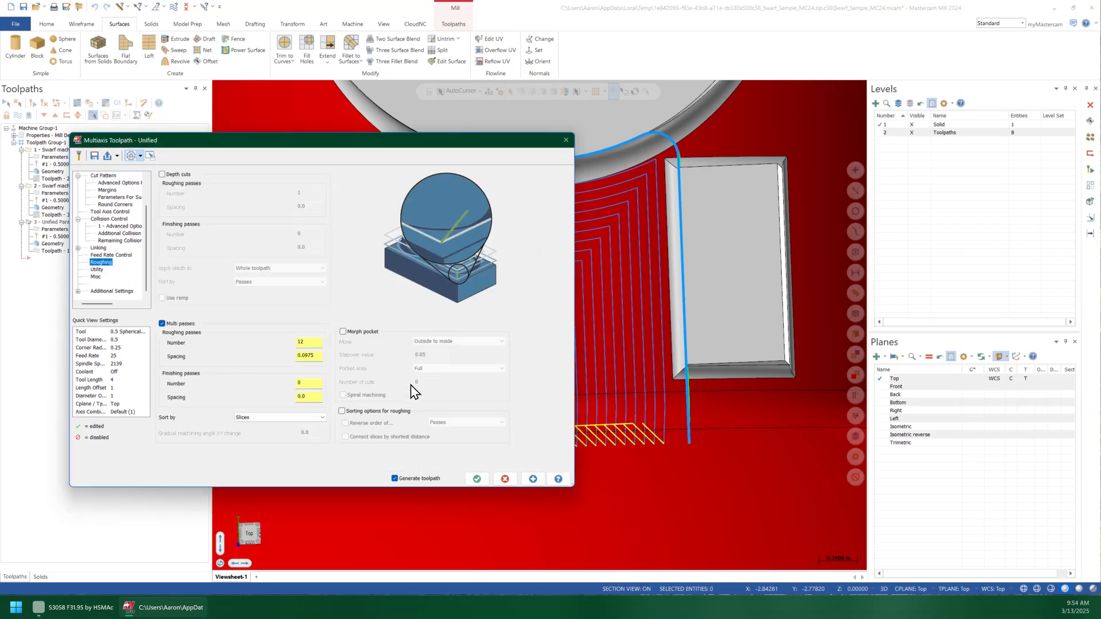
{"action": "left_click", "coordinate": [344, 410]}
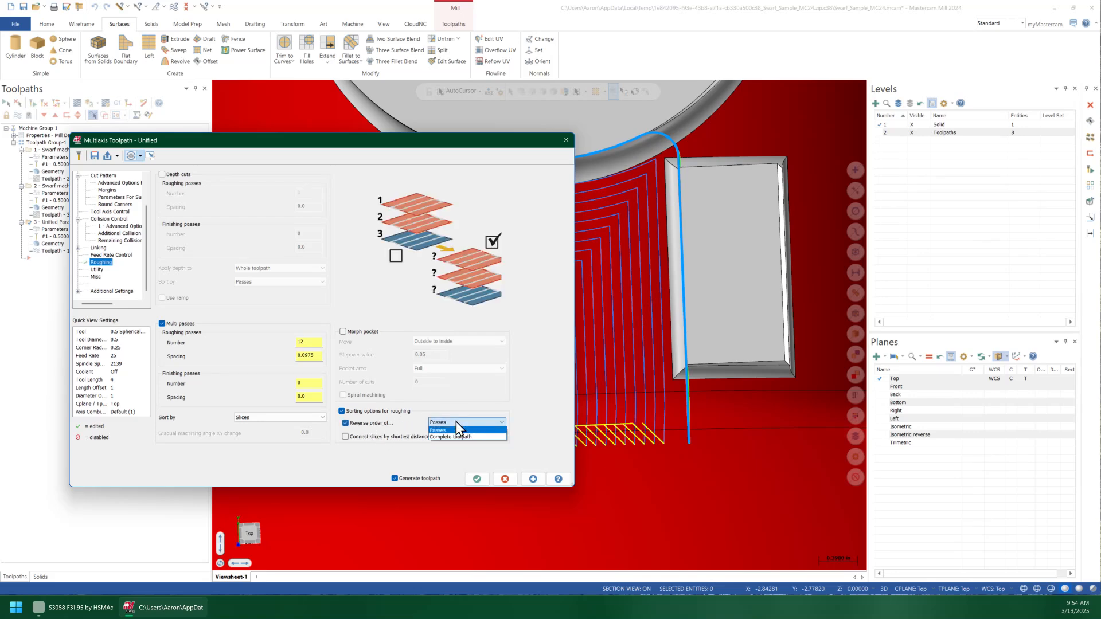
{"action": "left_click", "coordinate": [450, 436]}
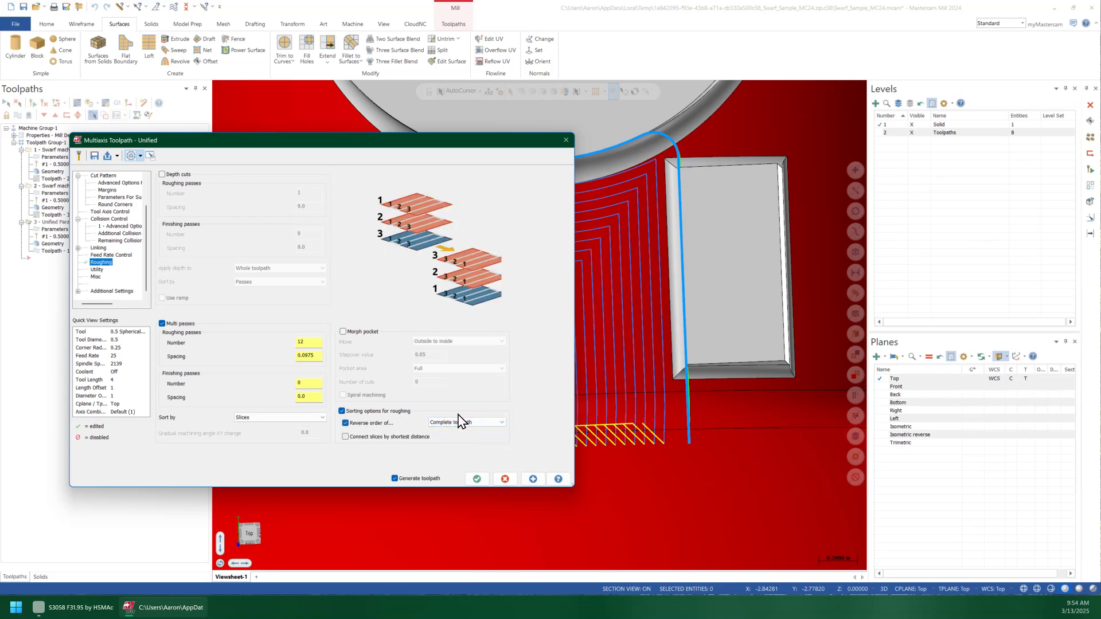
{"action": "mouse_move", "coordinate": [476, 479]}
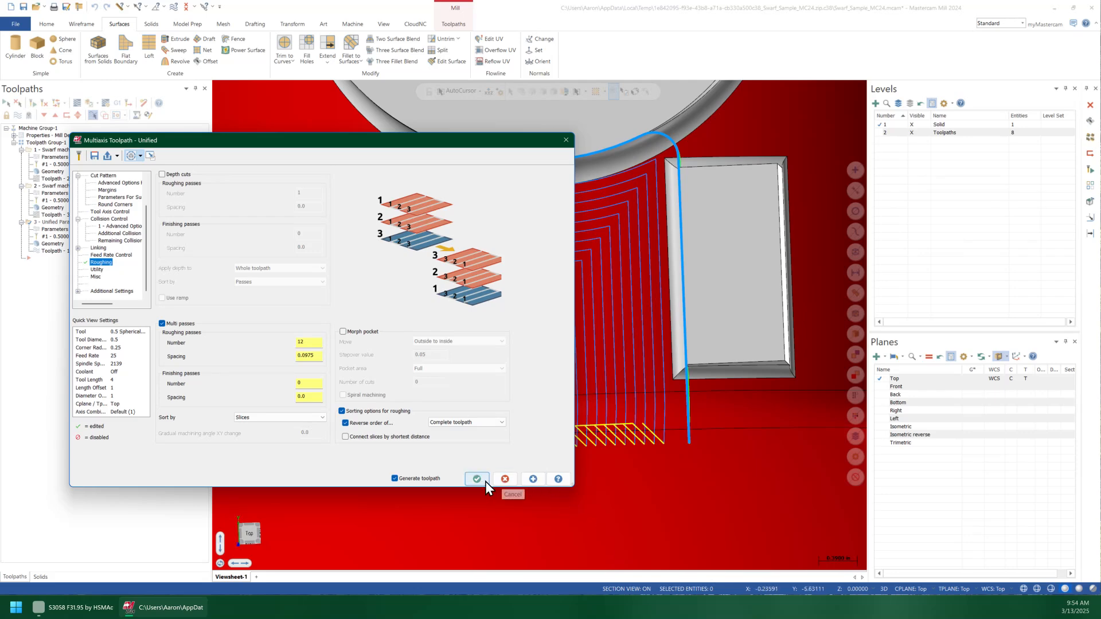
{"action": "left_click", "coordinate": [476, 479]}
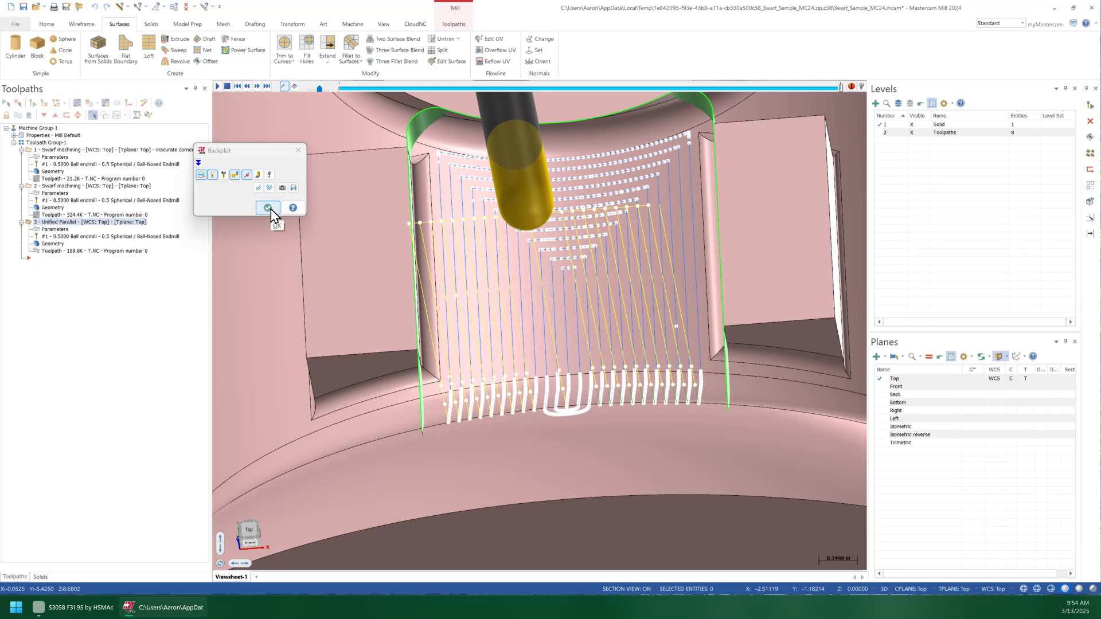
Close the backplot of the reversed-order Unified toolpath.
{"action": "left_click", "coordinate": [266, 207]}
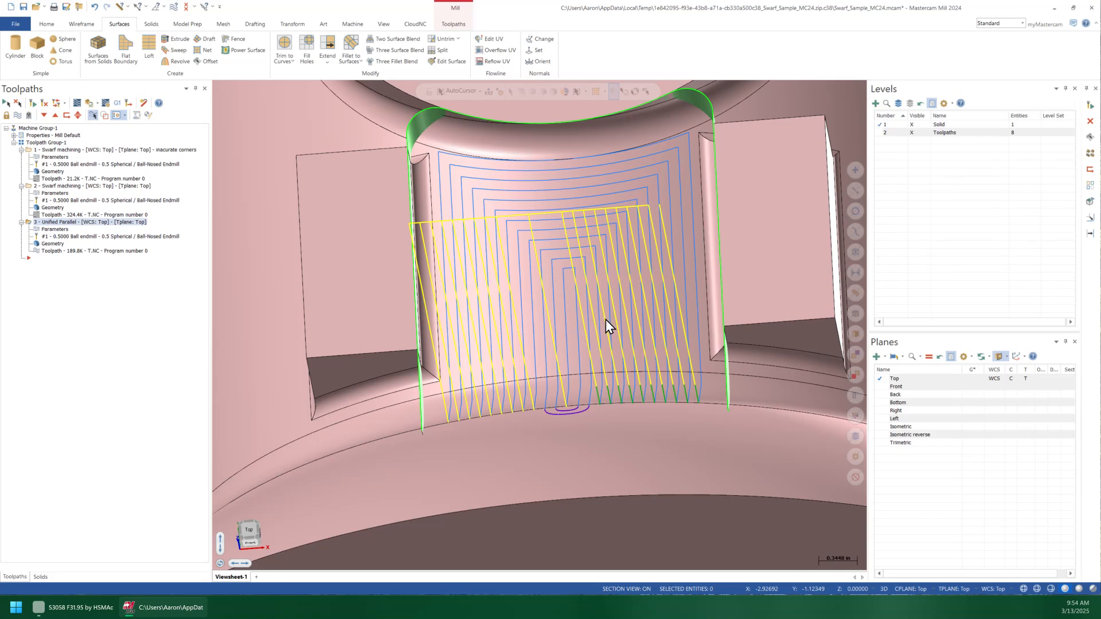
{"action": "mouse_move", "coordinate": [599, 320]}
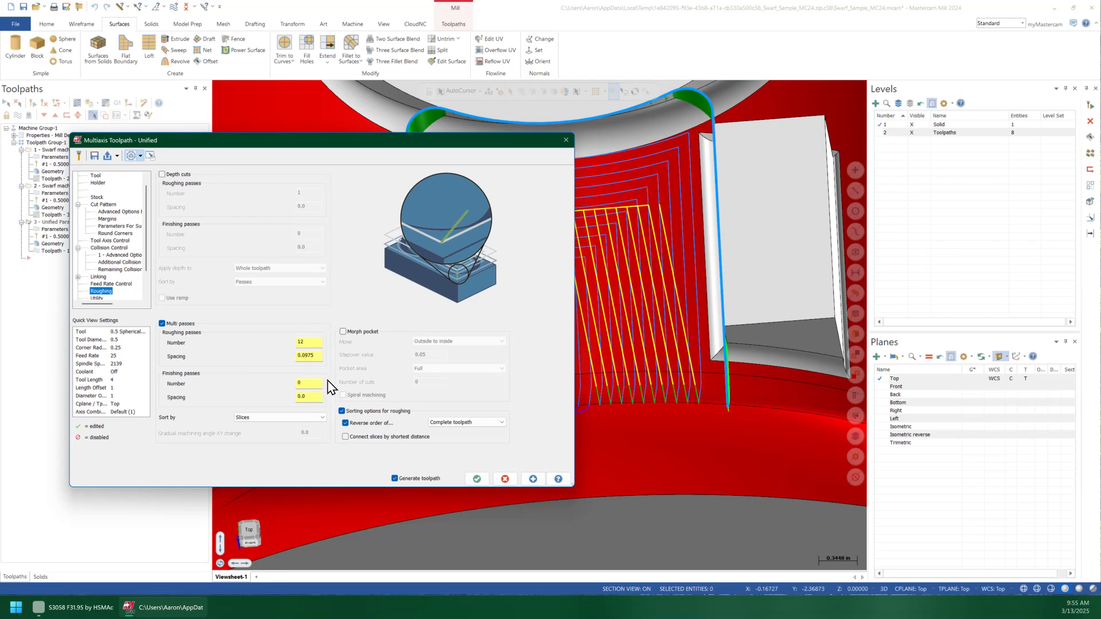
{"action": "mouse_move", "coordinate": [76, 273]}
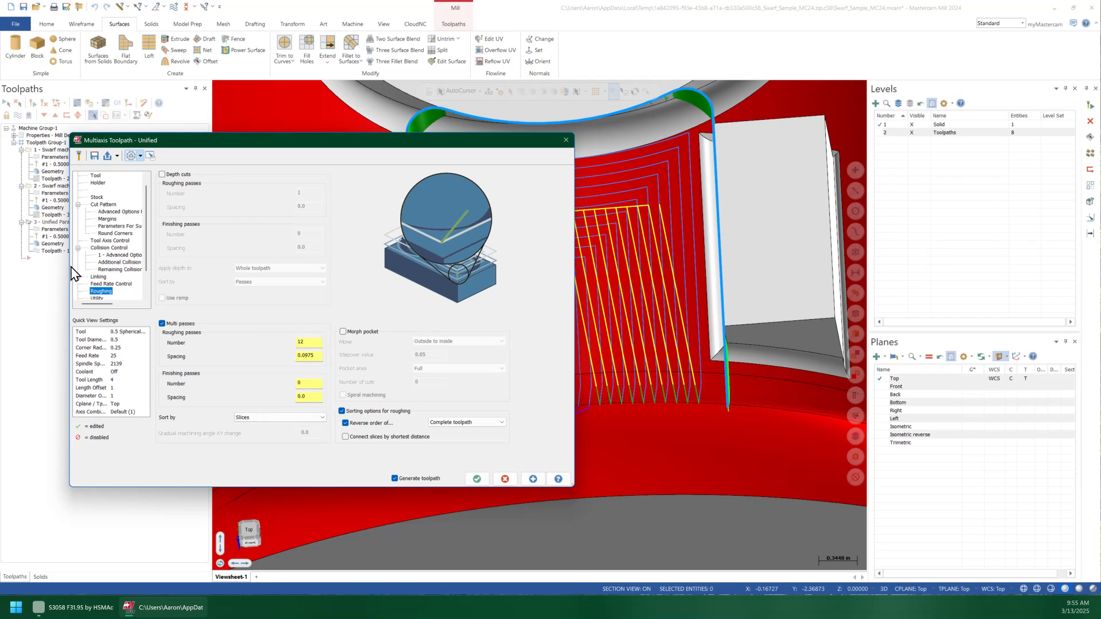
Set small and large gaps to Retract to rapid distance, regenerate (174.3K), and accept.
{"action": "left_click", "coordinate": [111, 284]}
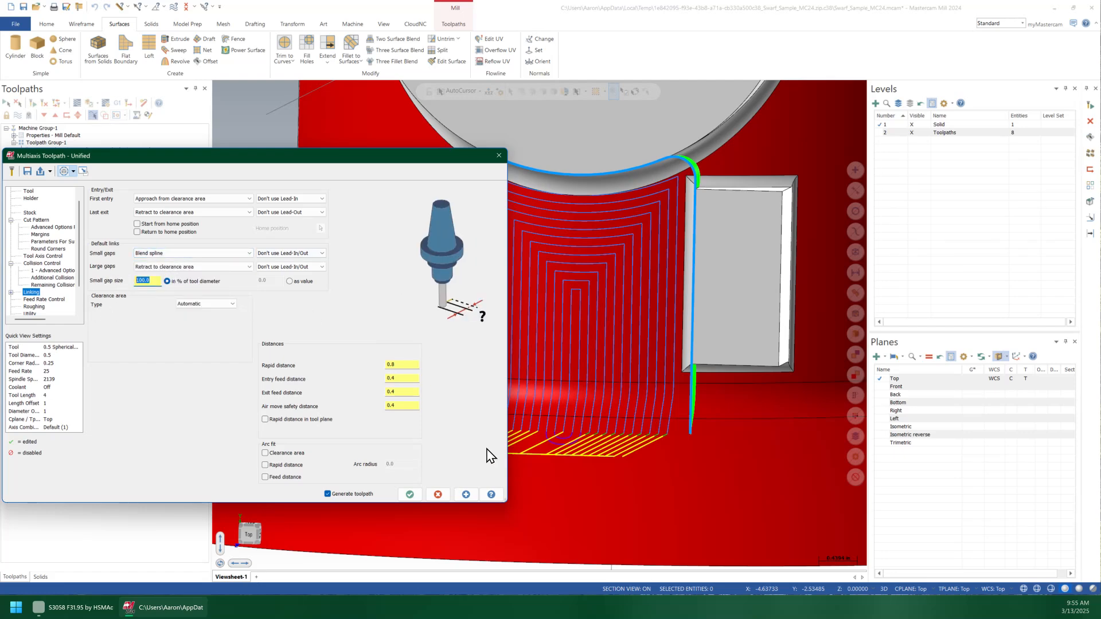
{"action": "mouse_move", "coordinate": [505, 429]}
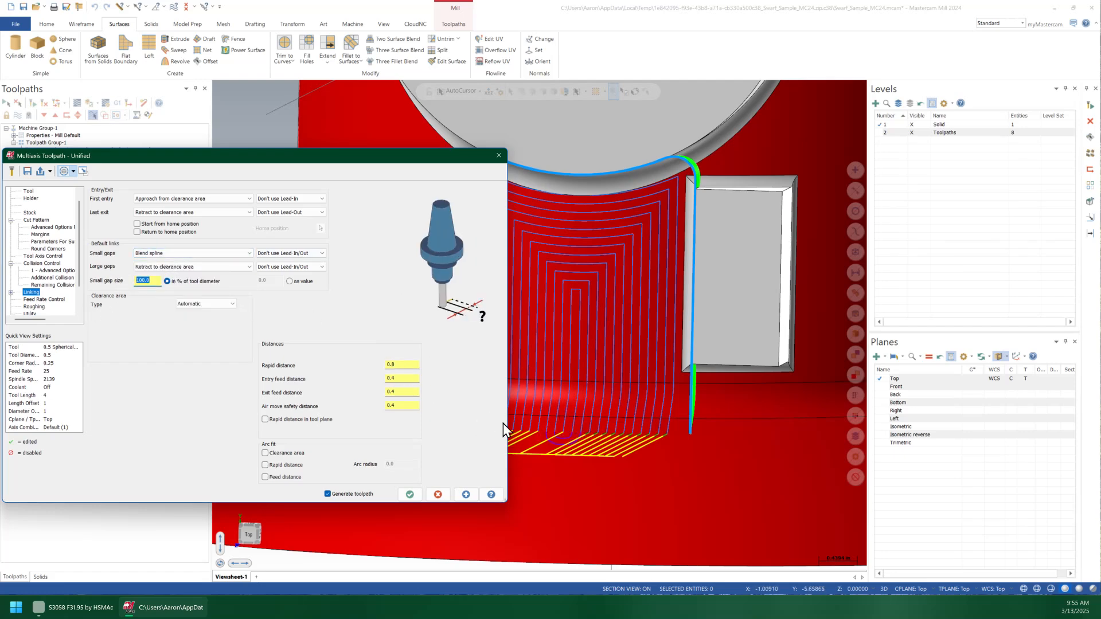
{"action": "mouse_move", "coordinate": [579, 442]}
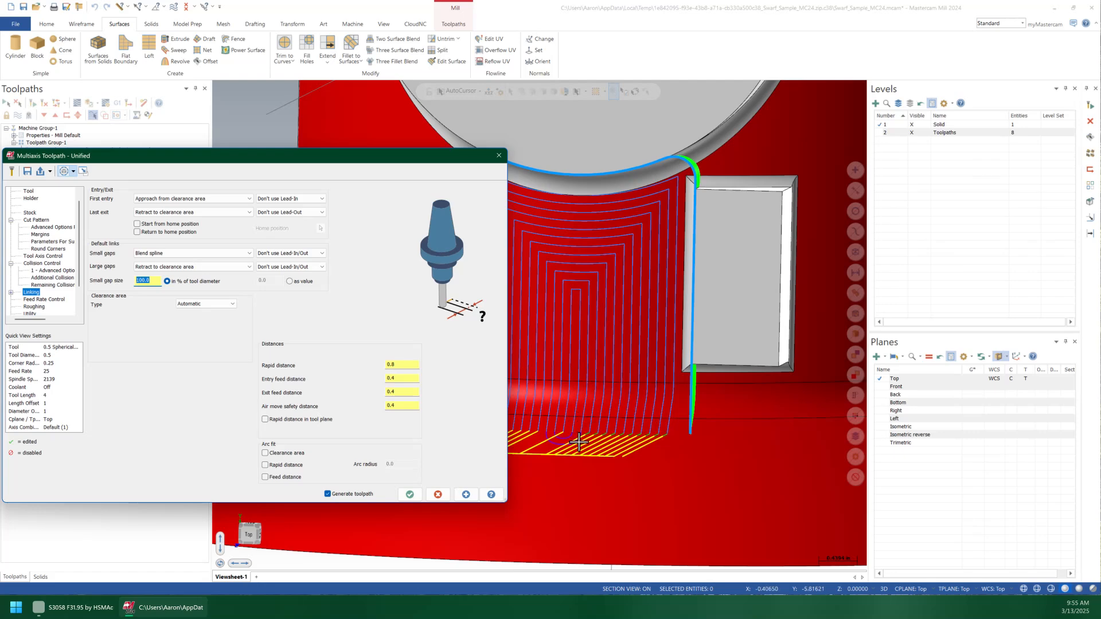
{"action": "mouse_move", "coordinate": [595, 344]}
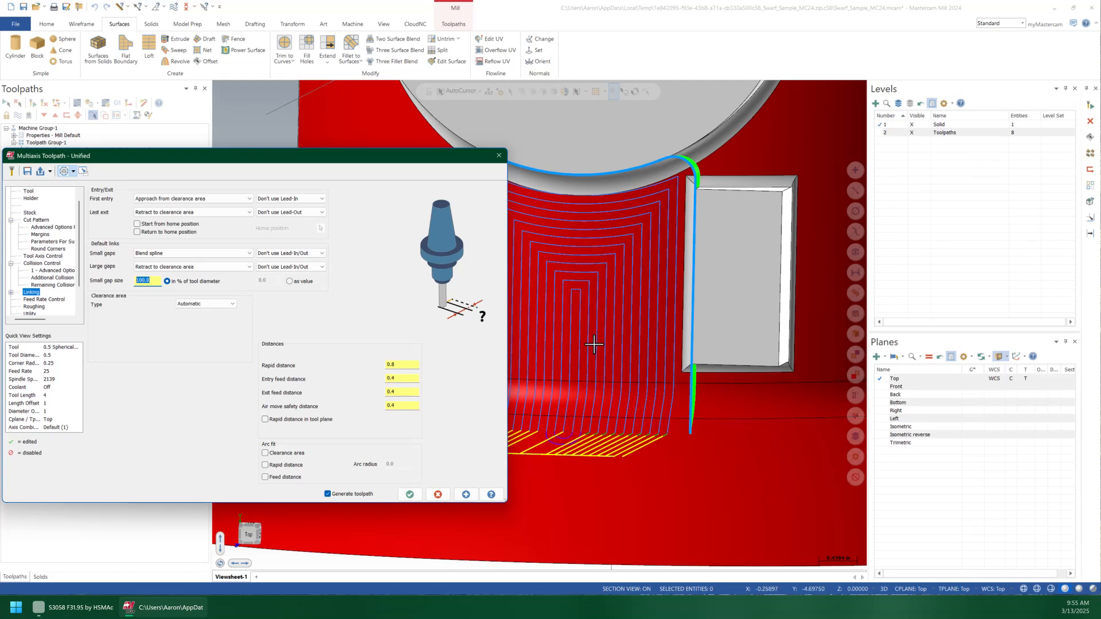
{"action": "left_click", "coordinate": [144, 281]}
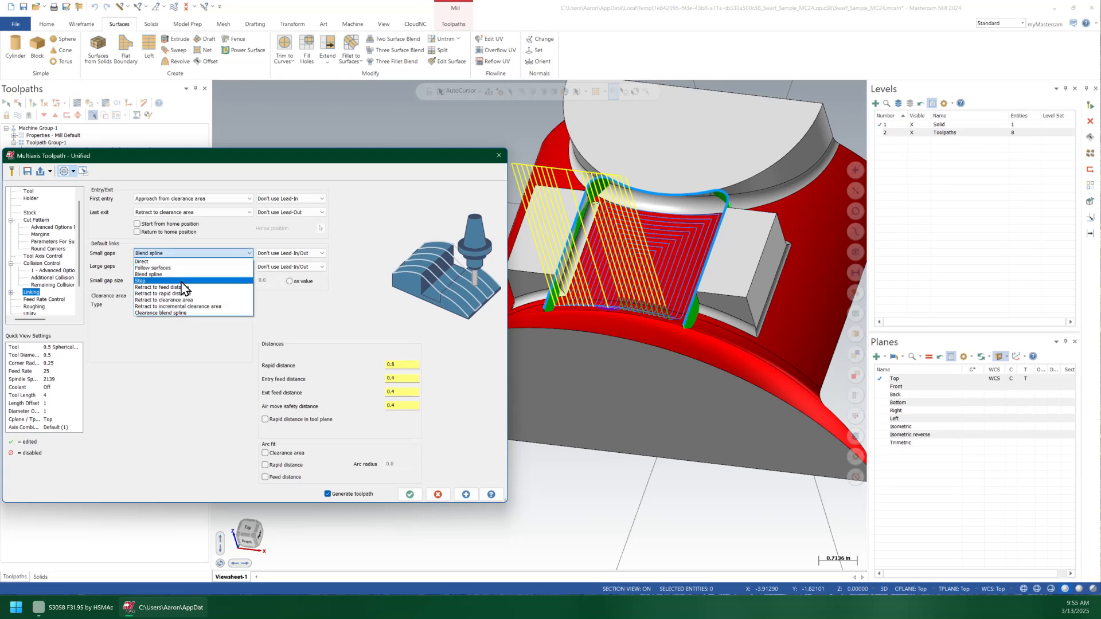
{"action": "mouse_move", "coordinate": [190, 293]}
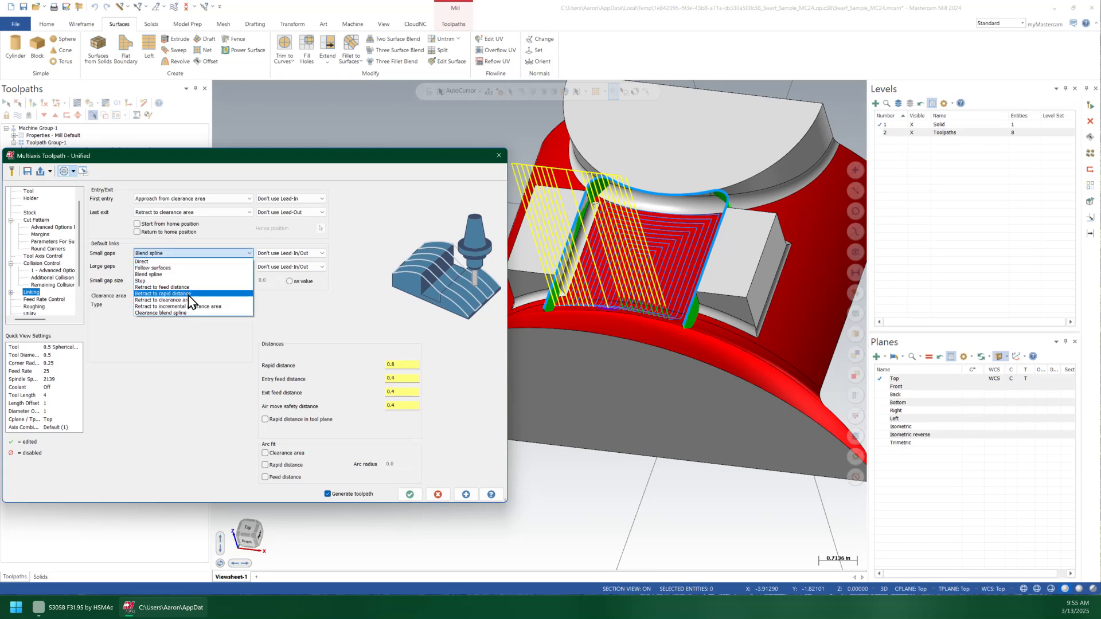
{"action": "left_click", "coordinate": [163, 293]}
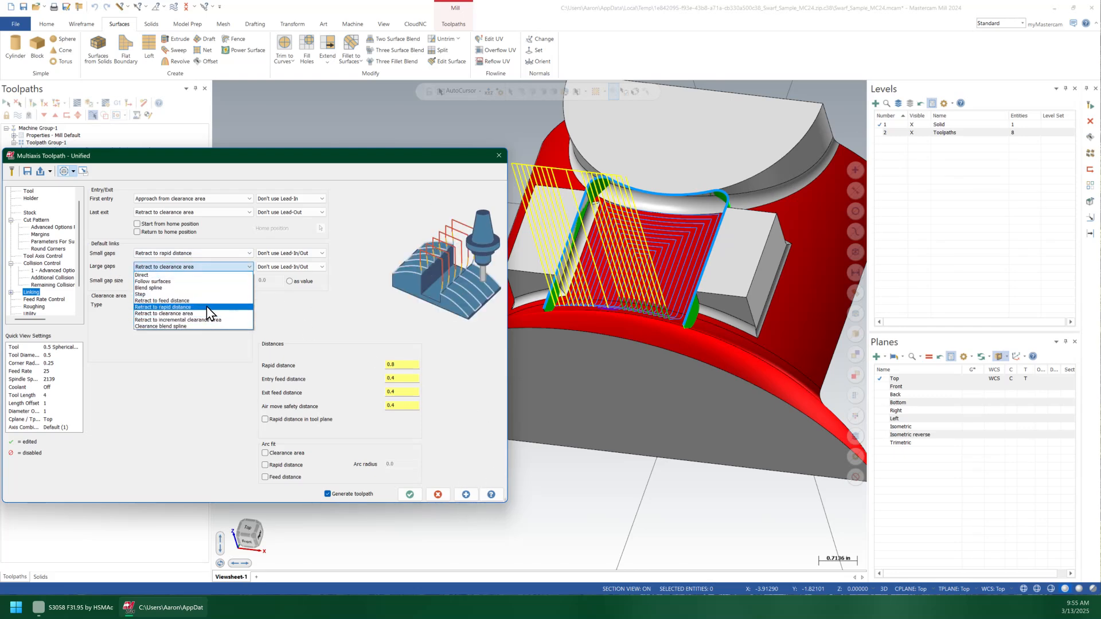
{"action": "left_click", "coordinate": [162, 307]}
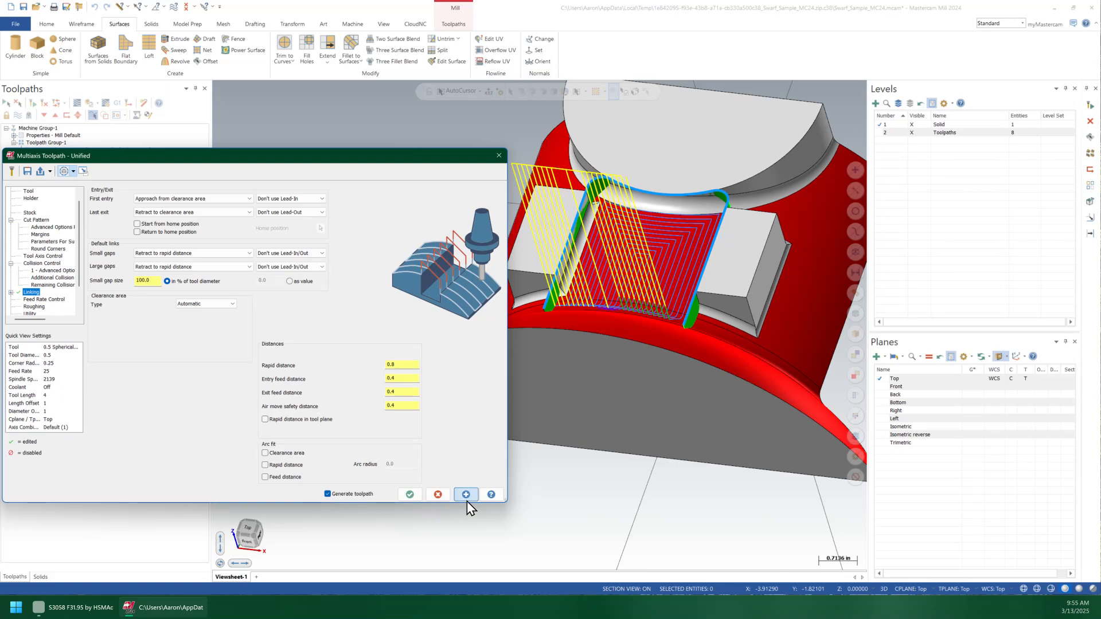
{"action": "left_click", "coordinate": [466, 494]}
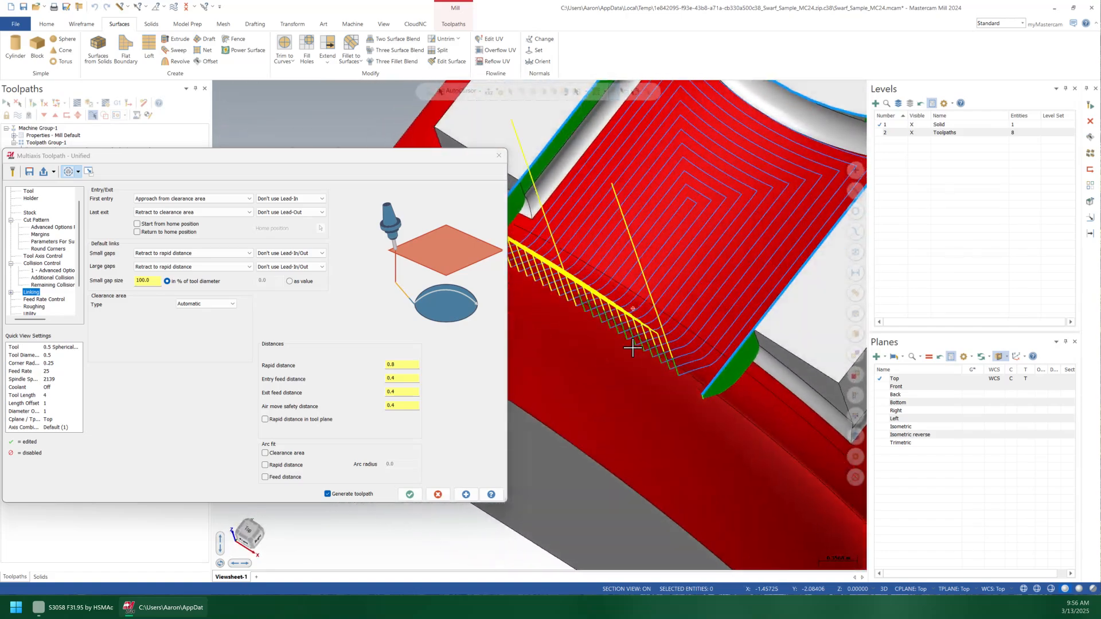
{"action": "left_click", "coordinate": [410, 494]}
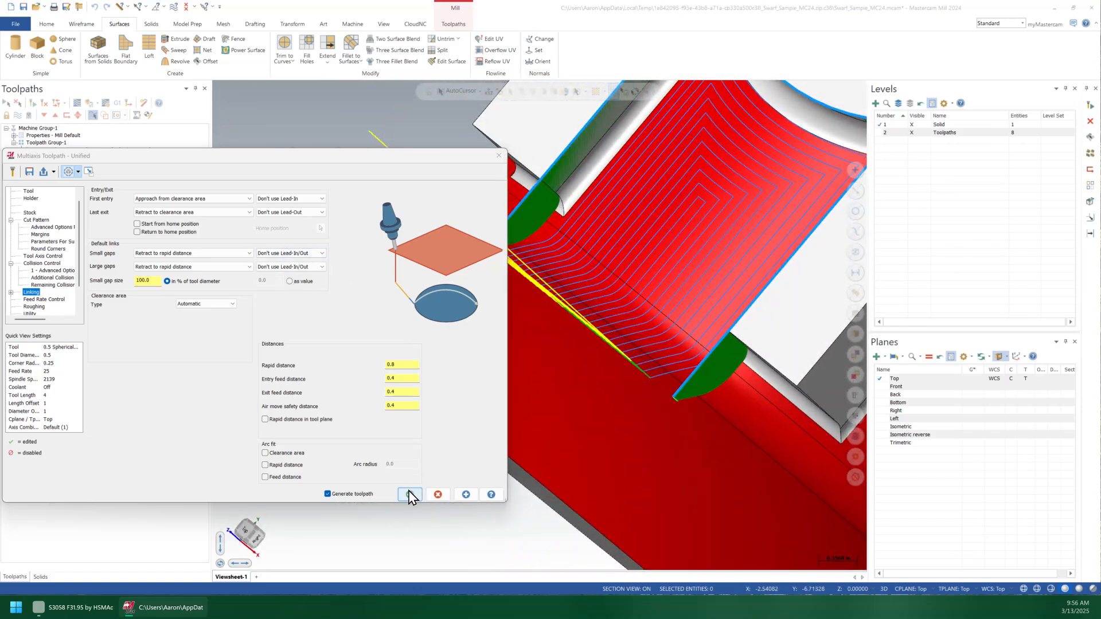
{"action": "left_click", "coordinate": [410, 494]}
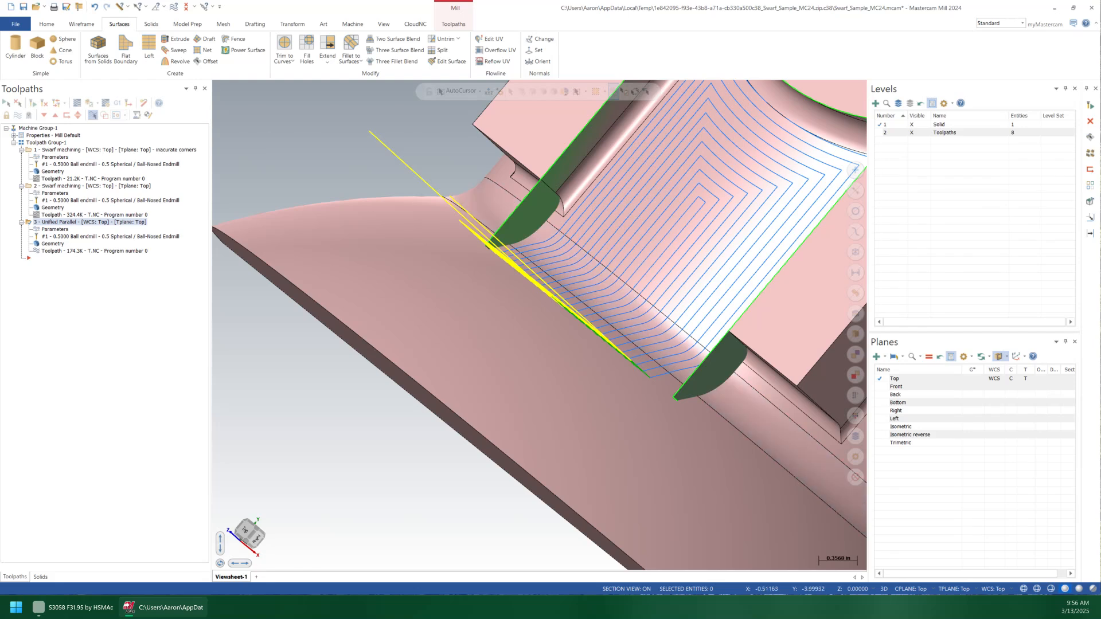